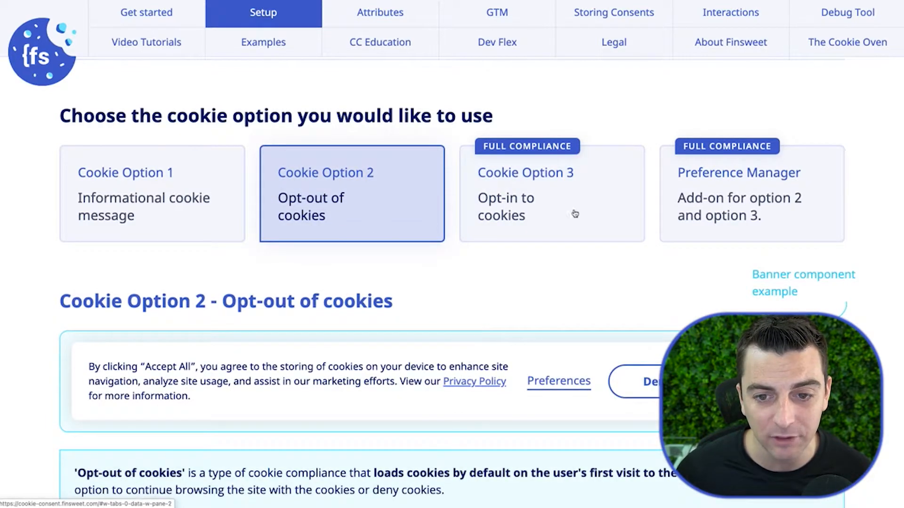
- Switch the docs Setup page to the Cookie Option 3, opt-in to cookies, guide
{"action": "left_click", "coordinate": [524, 193]}
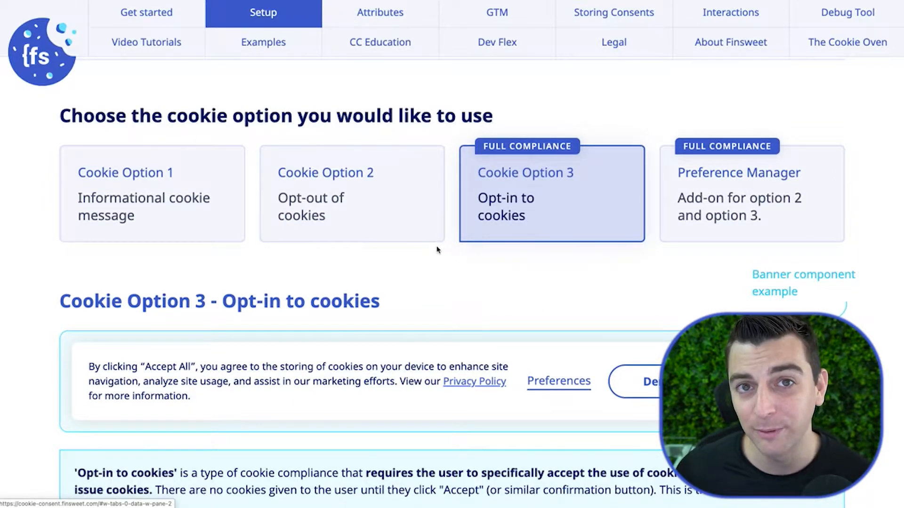
{"action": "mouse_move", "coordinate": [411, 218]}
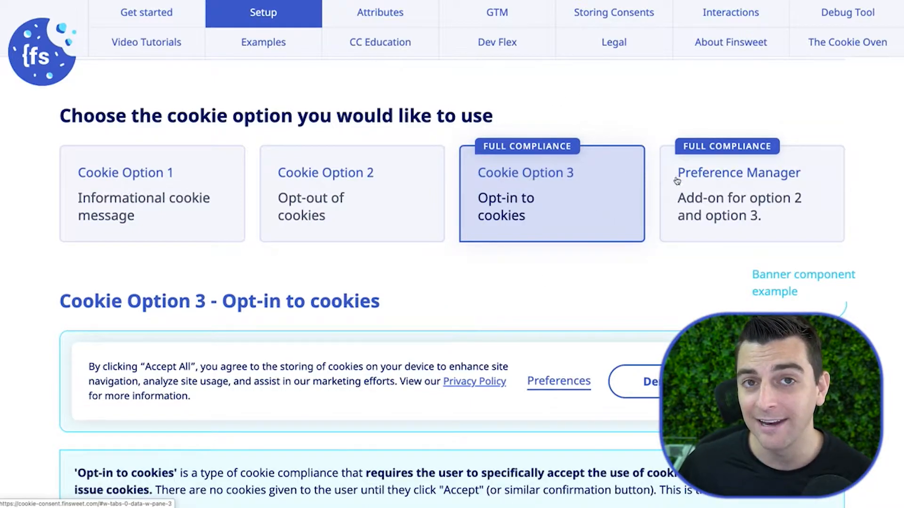
{"action": "mouse_move", "coordinate": [694, 186]}
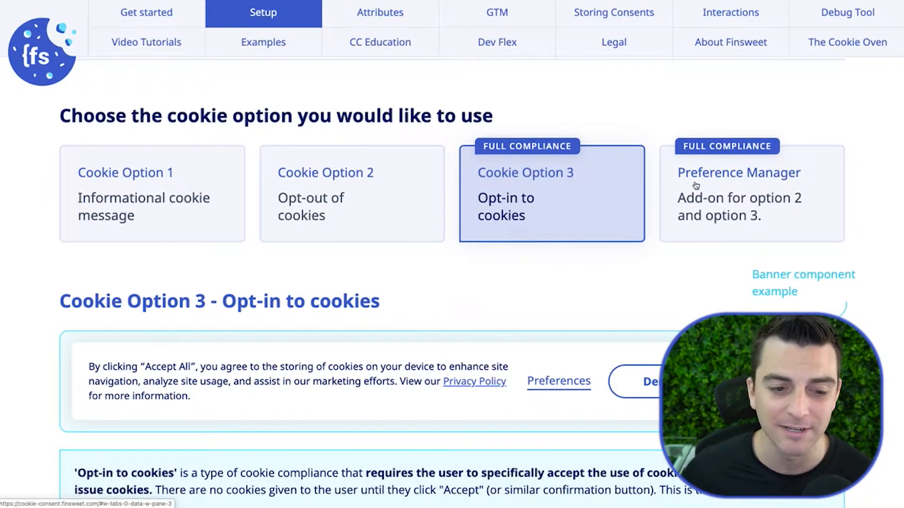
- Scroll the Option 3 section down to the Step 1 banner-building heading and example
{"action": "scroll", "scroll_direction": "down", "scroll_amount": 3}
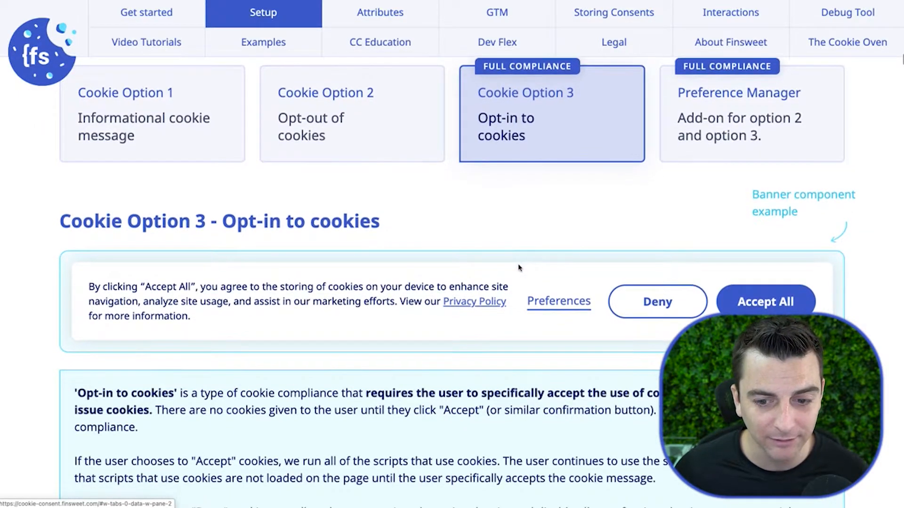
{"action": "scroll", "scroll_direction": "down", "scroll_amount": 3}
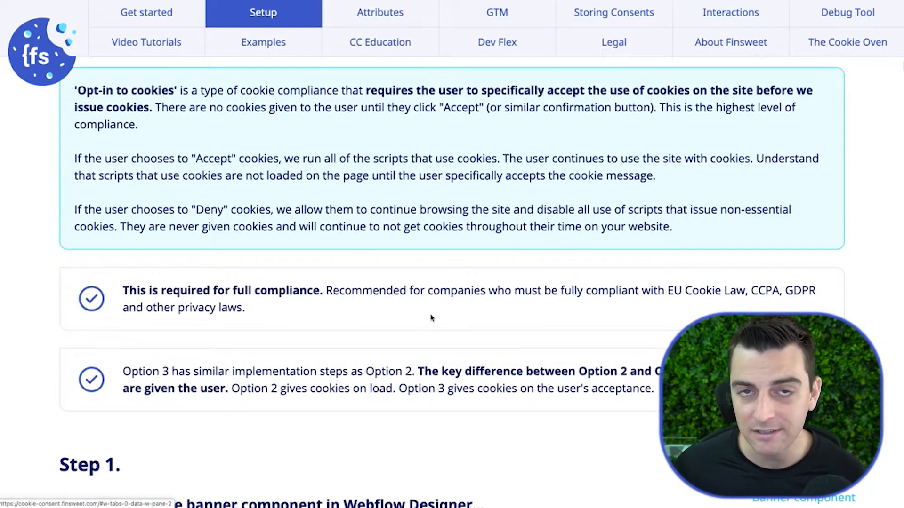
{"action": "scroll", "scroll_direction": "down", "scroll_amount": 3}
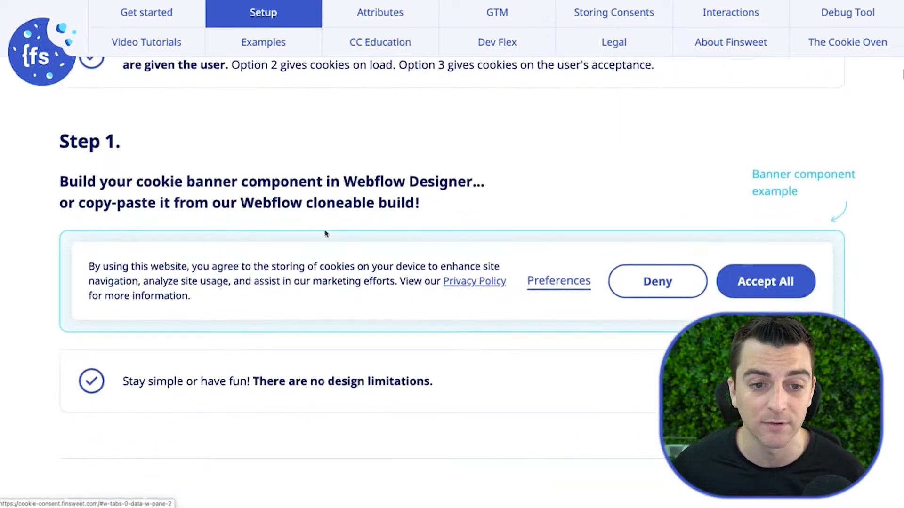
{"action": "scroll", "scroll_direction": "down", "scroll_amount": 3}
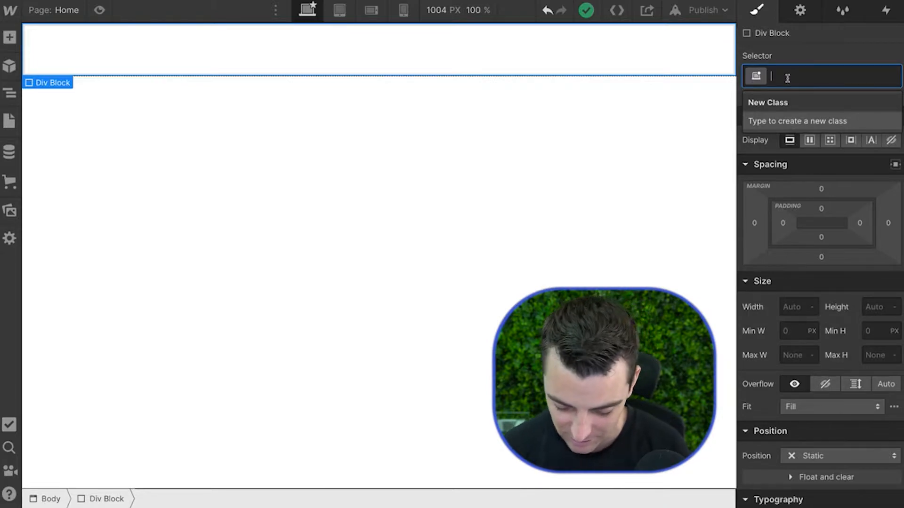
- Name the selected Div Block's class fs-cc-banner_component as the banner wrapper
{"action": "type", "text": "fs-cc-"}
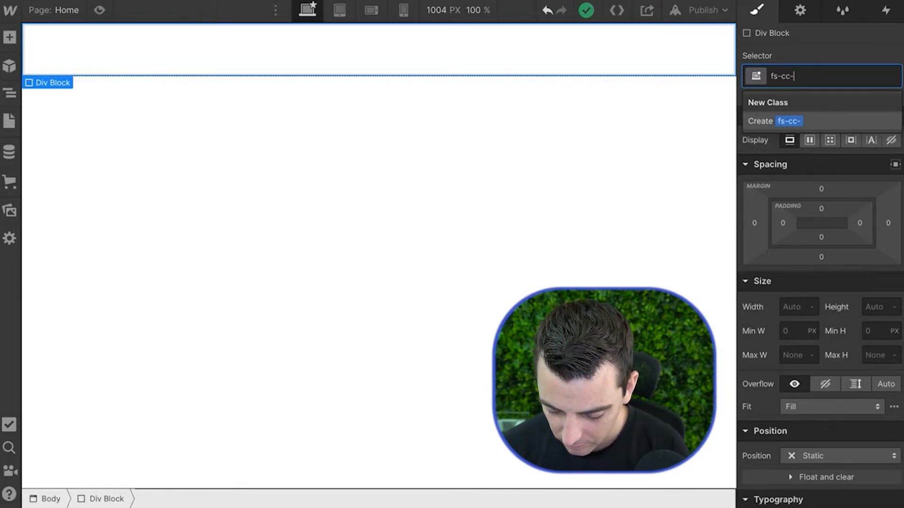
{"action": "type", "text": "banner_component"}
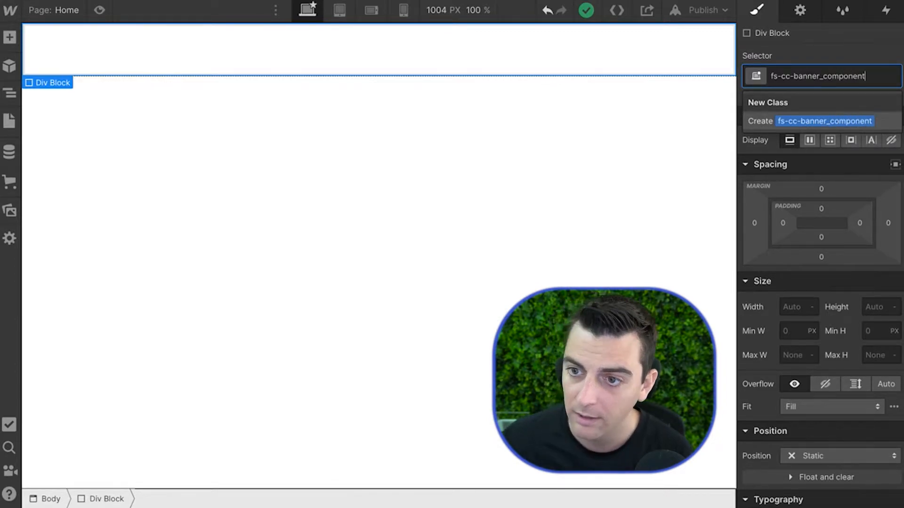
{"action": "double_click", "coordinate": [806, 75]}
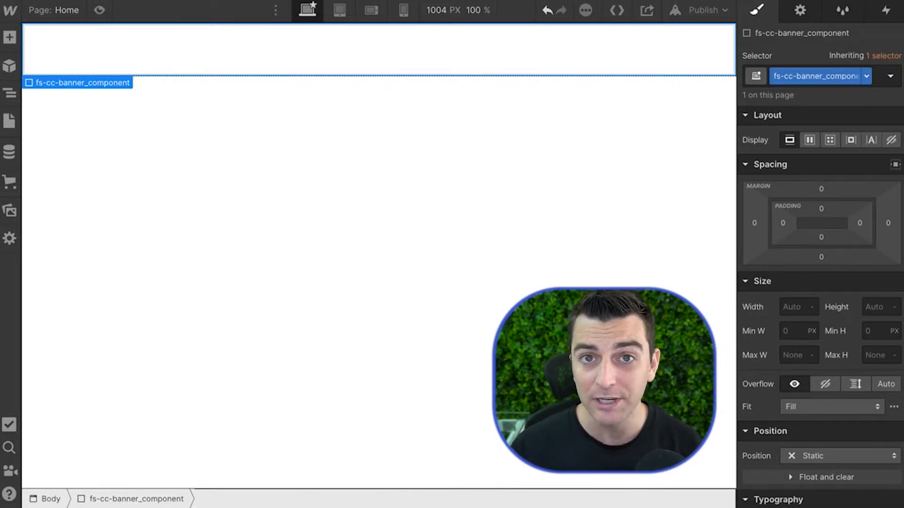
- Add a Div Block inside the wrapper with class fs-cc-banner_container, then reselect the parent
{"action": "left_click", "coordinate": [9, 37]}
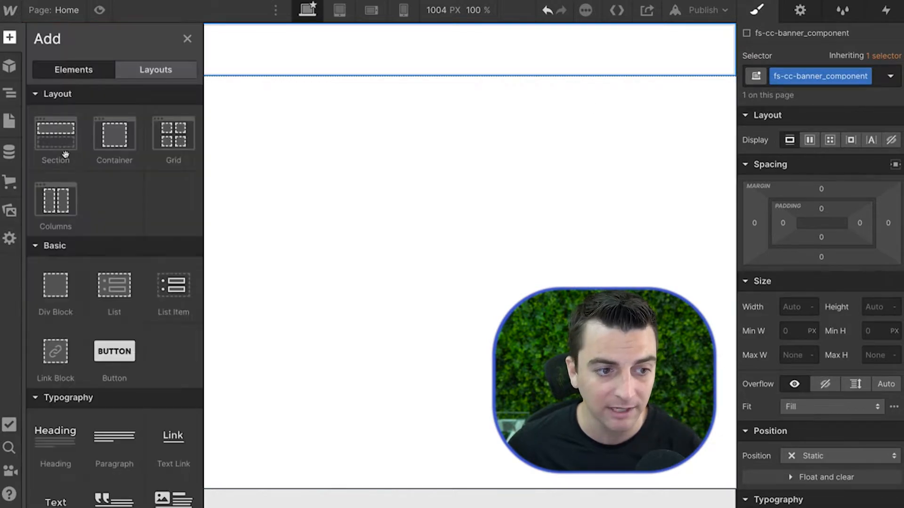
{"action": "left_click", "coordinate": [818, 75]}
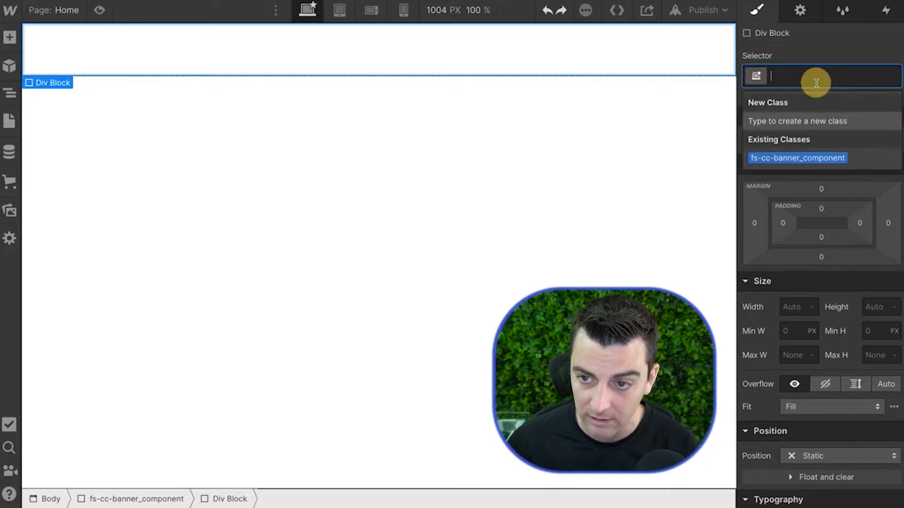
{"action": "type", "text": "fs-cc-banner_"}
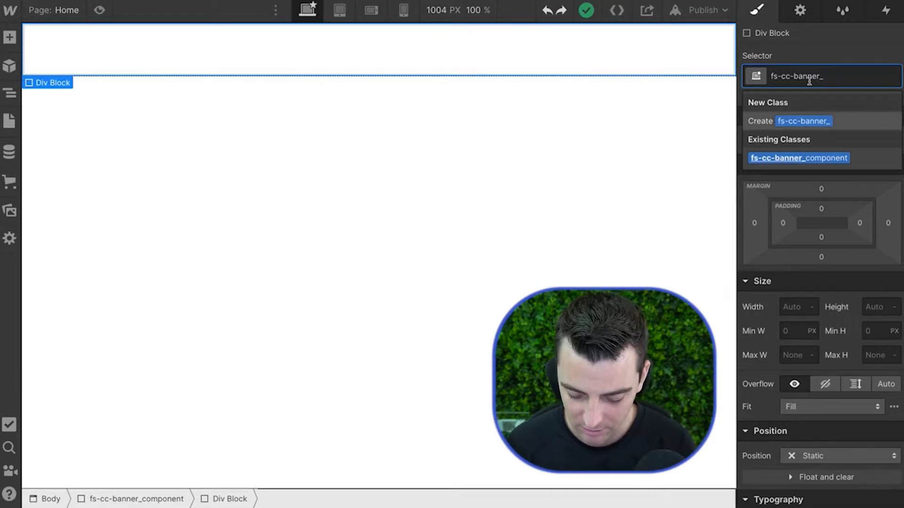
{"action": "type", "text": "conten"}
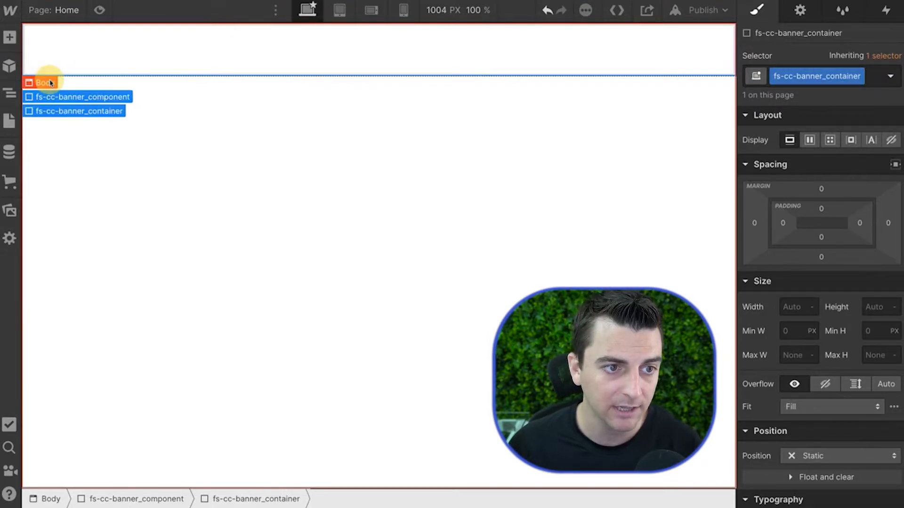
{"action": "left_click", "coordinate": [81, 96]}
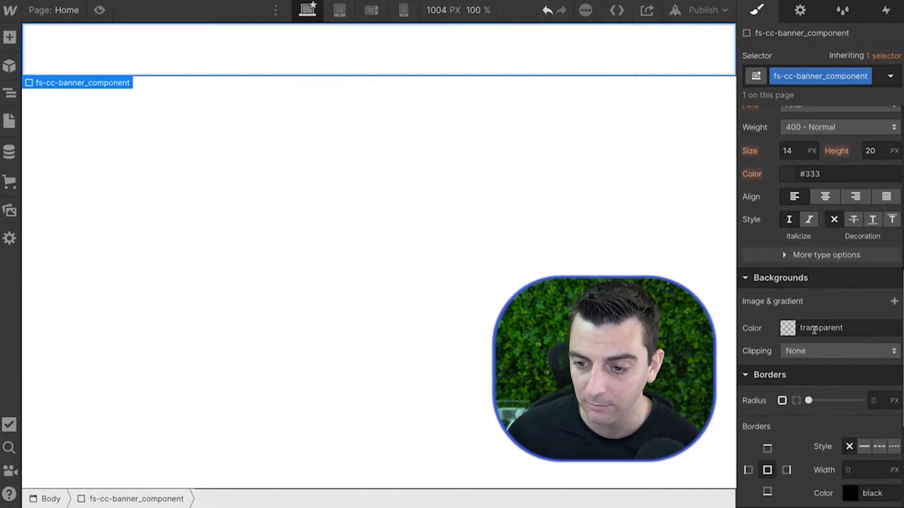
- Give the banner component a light grey #e6e6e6 background, fixed bottom position and 20px padding
{"action": "left_click", "coordinate": [788, 328]}
{"action": "type", "text": "#e6e6e6"}
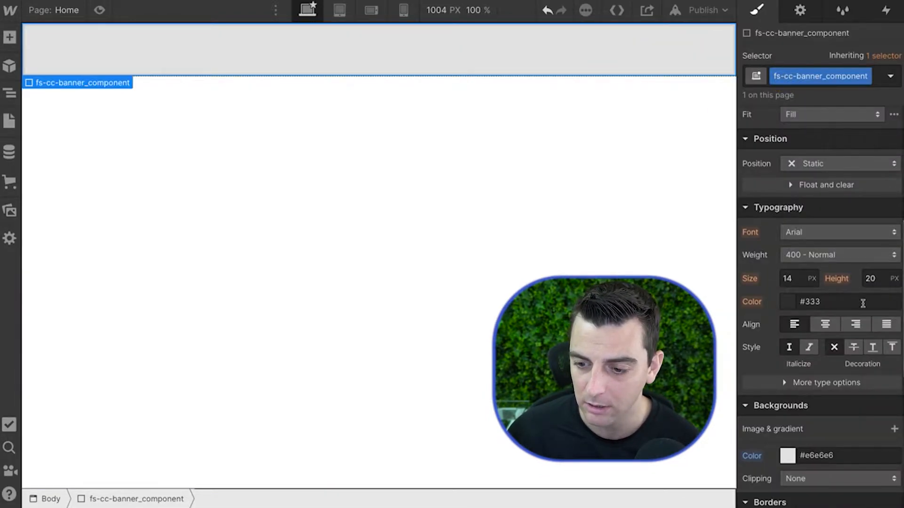
{"action": "left_click", "coordinate": [839, 163]}
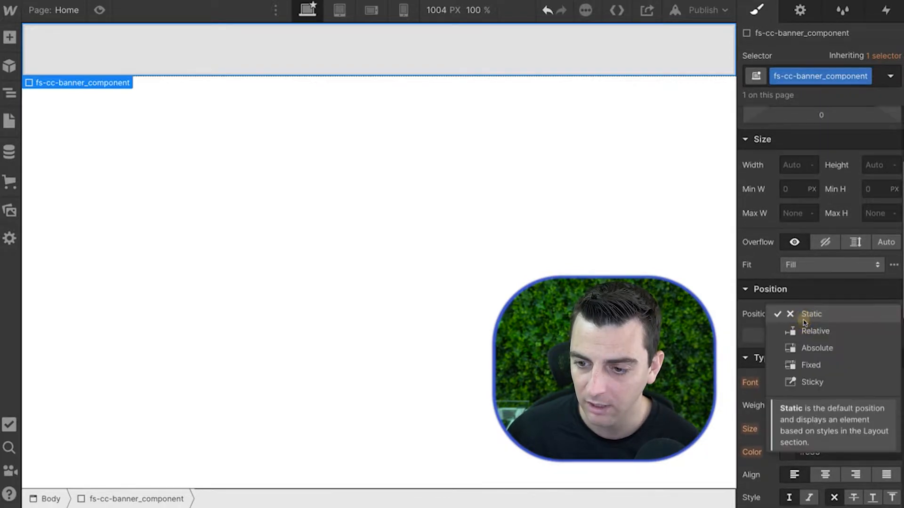
{"action": "left_click", "coordinate": [810, 365]}
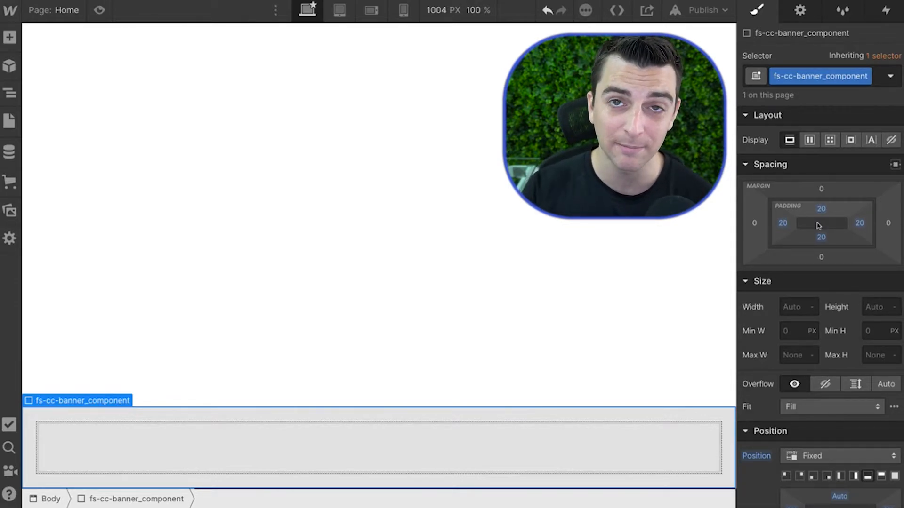
{"action": "left_click", "coordinate": [380, 447]}
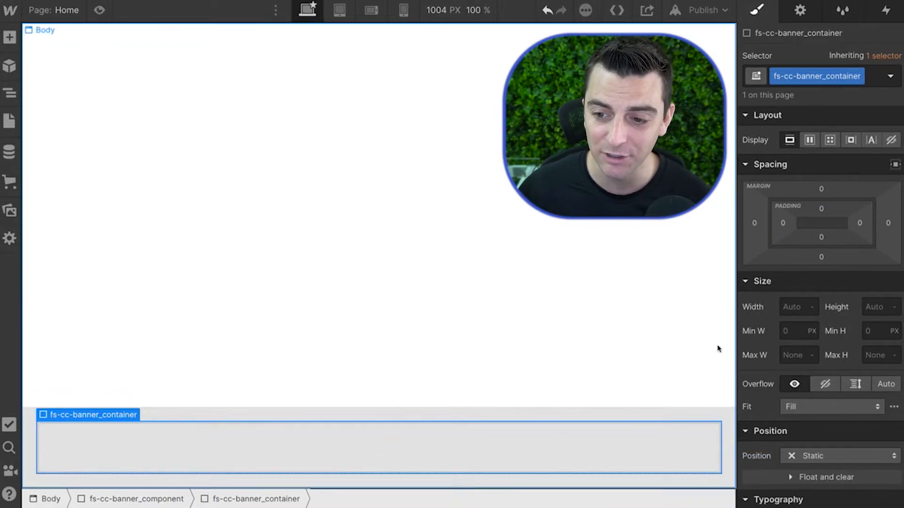
- Centre fs-cc-banner_container with auto side margins, 100% width and 900px max width
{"action": "left_click", "coordinate": [782, 222]}
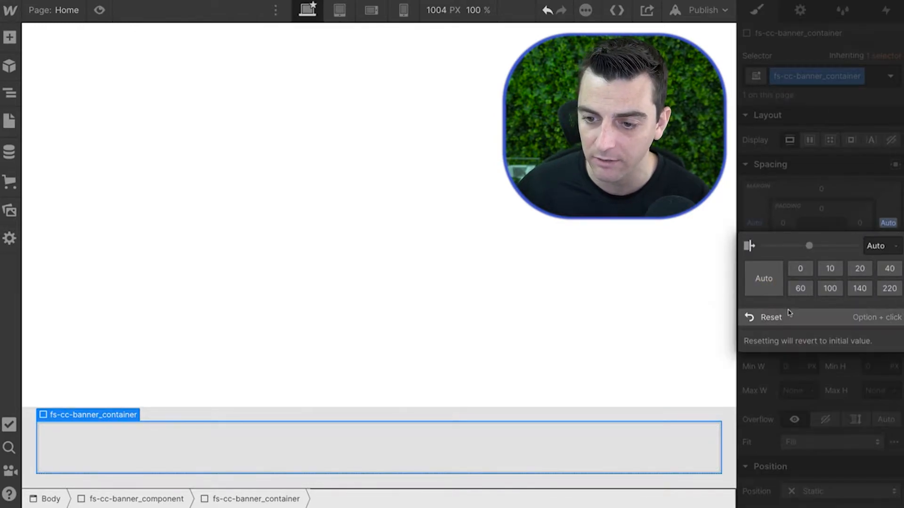
{"action": "type", "text": "100"}
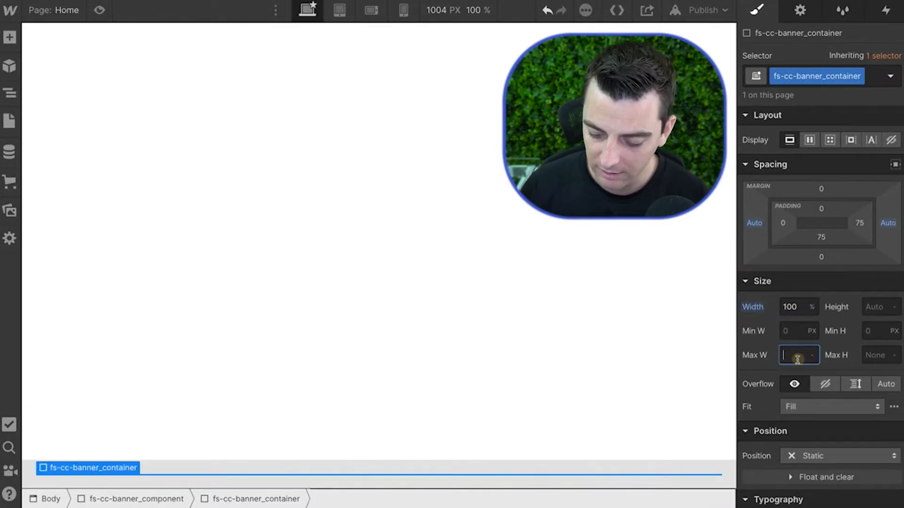
{"action": "type", "text": "900"}
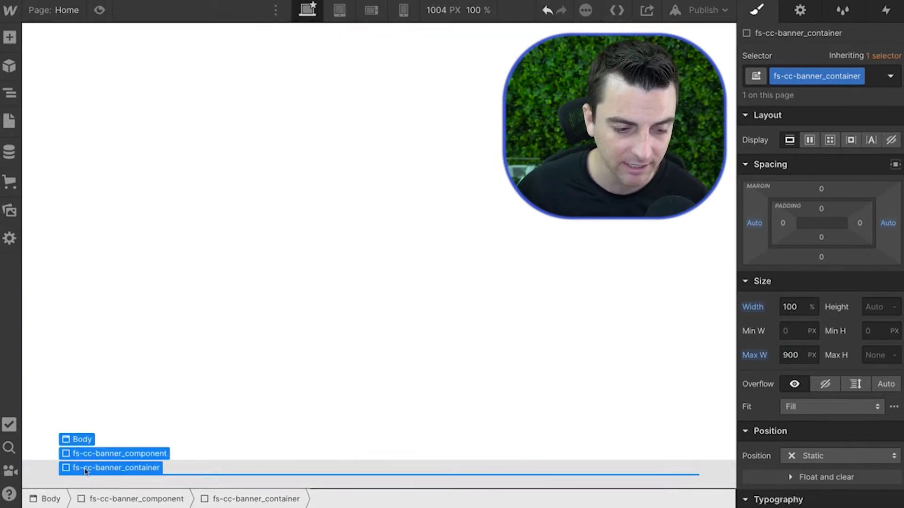
{"action": "left_click", "coordinate": [9, 37]}
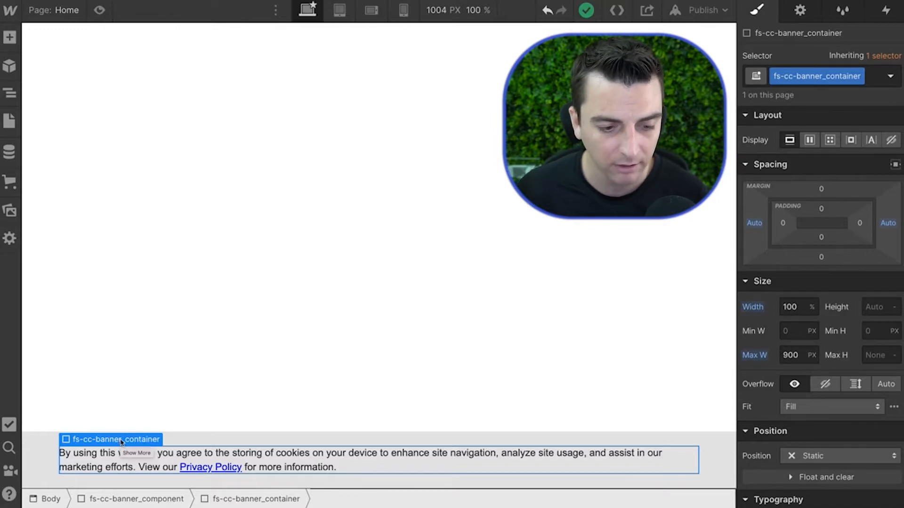
- Add an empty Div Block under the consent paragraph inside the banner container
{"action": "left_click", "coordinate": [10, 37]}
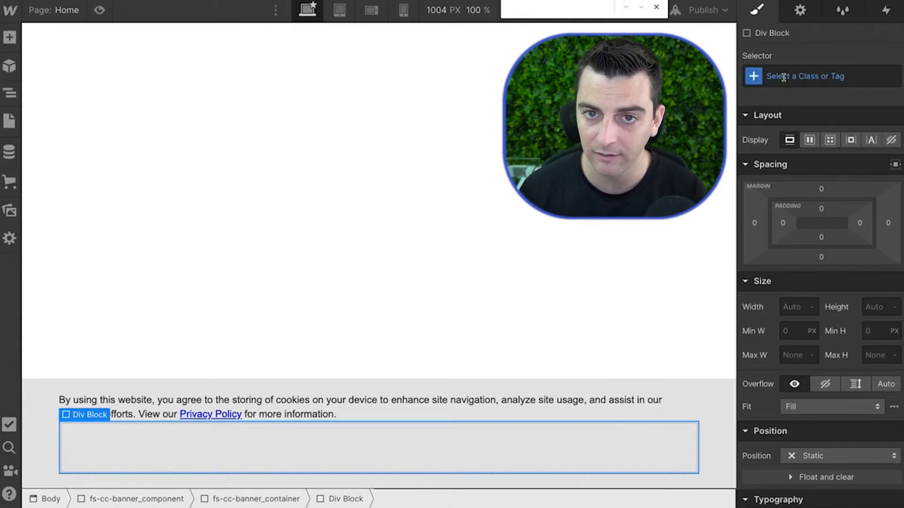
- Name the new block's class fs-cc-banner_buttons
{"action": "left_click", "coordinate": [807, 75]}
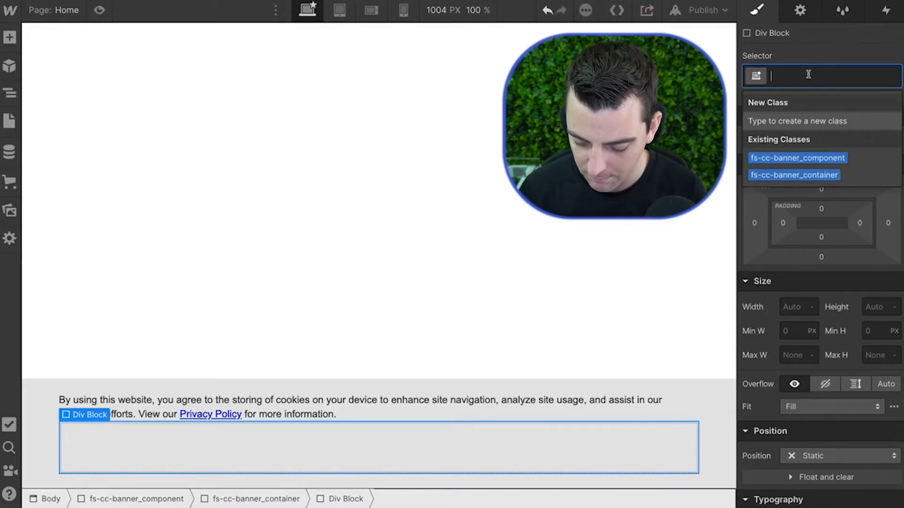
{"action": "type", "text": "fs-cc-banner_buttons"}
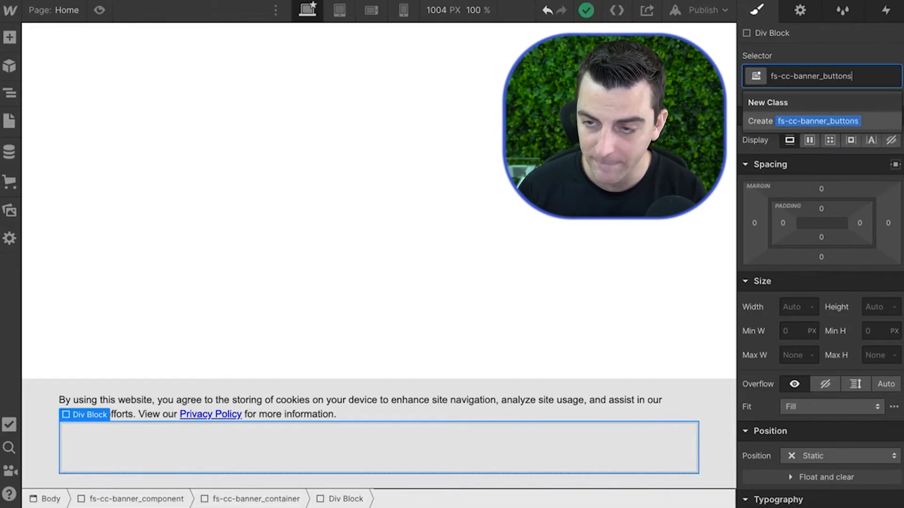
{"action": "key", "text": "enter"}
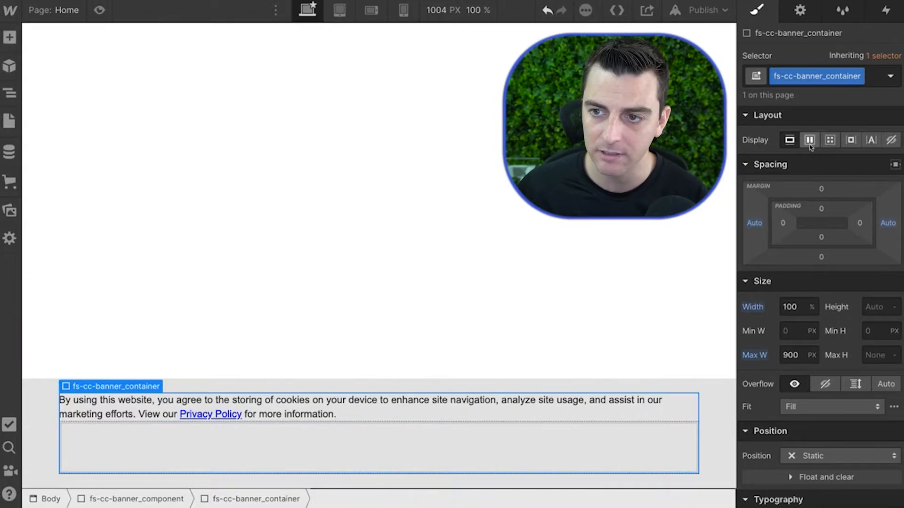
- Set the container to horizontal flex, align centre, and give fs-cc-banner_buttons a 16px left margin
{"action": "left_click", "coordinate": [808, 140]}
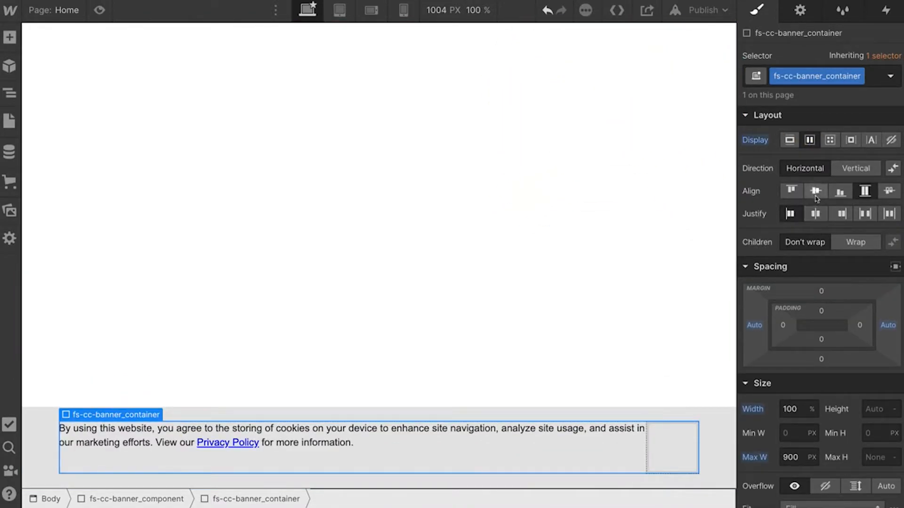
{"action": "left_click", "coordinate": [671, 446]}
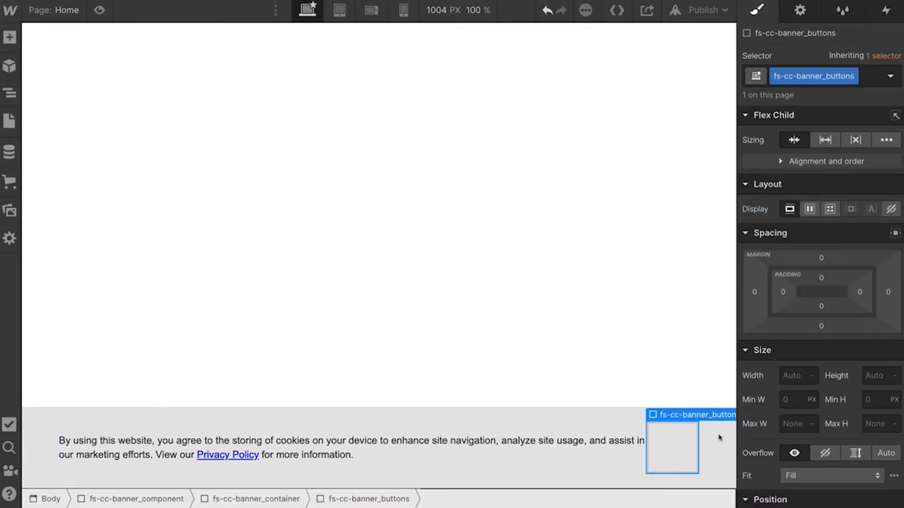
{"action": "left_click", "coordinate": [754, 292]}
{"action": "type", "text": "16"}
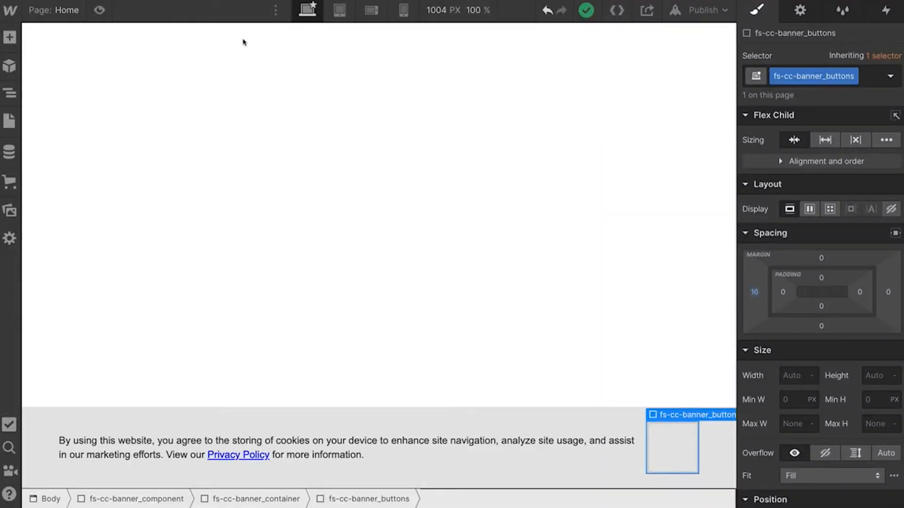
{"action": "left_click", "coordinate": [10, 36]}
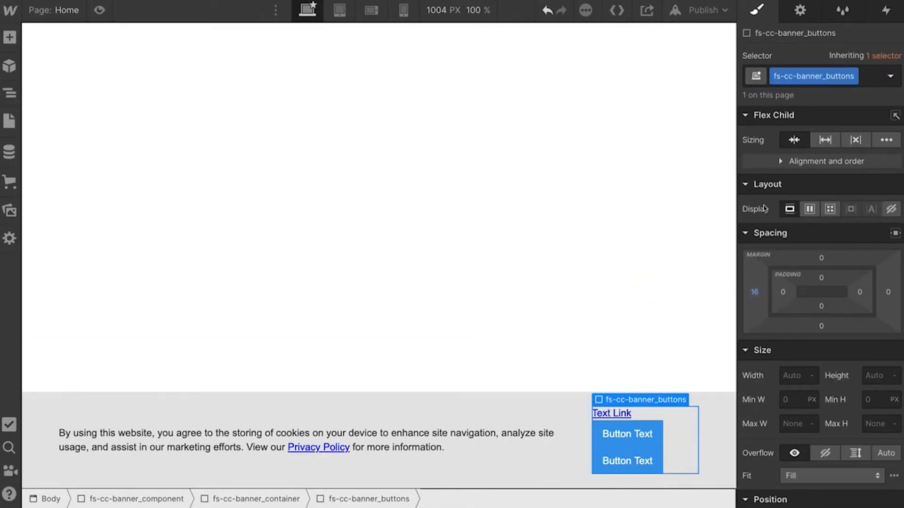
- Set fs-cc-banner_buttons to horizontal flex, align centre, don't shrink, then select its Text Link
{"action": "left_click", "coordinate": [810, 209]}
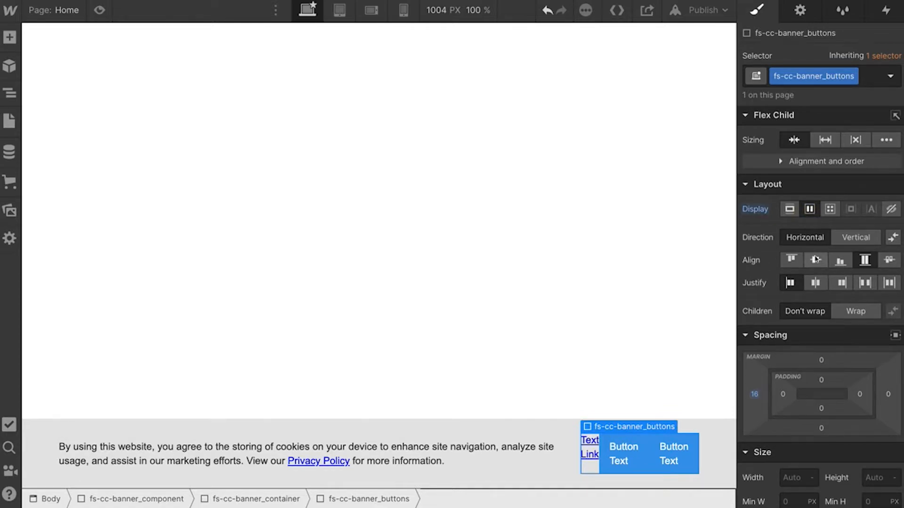
{"action": "left_click", "coordinate": [814, 259]}
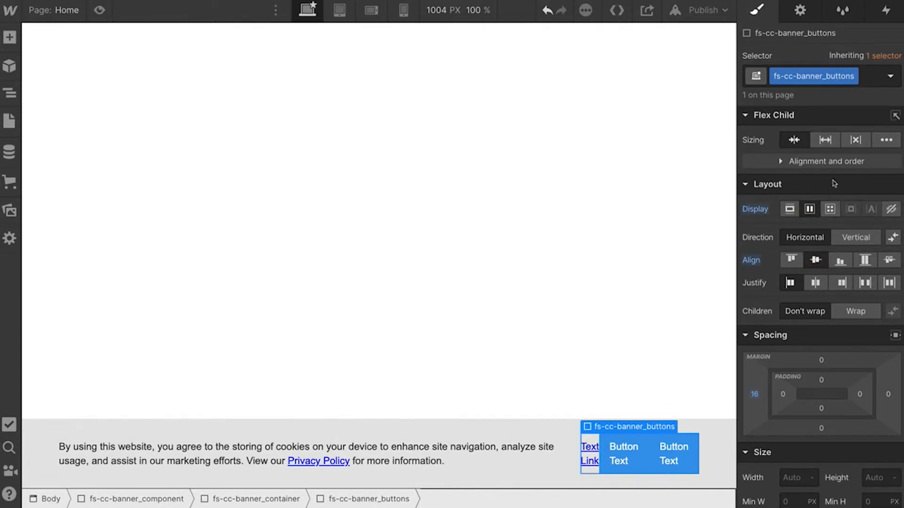
{"action": "left_click", "coordinate": [856, 139]}
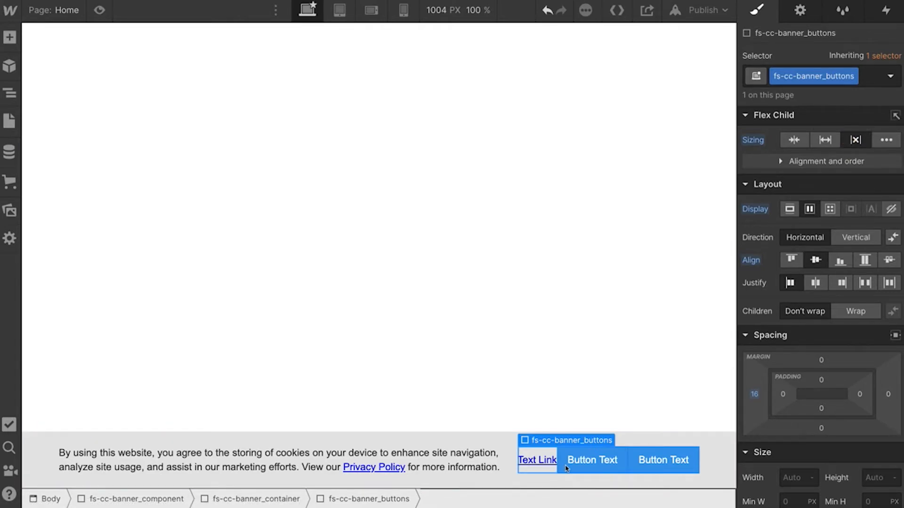
{"action": "left_click", "coordinate": [536, 461]}
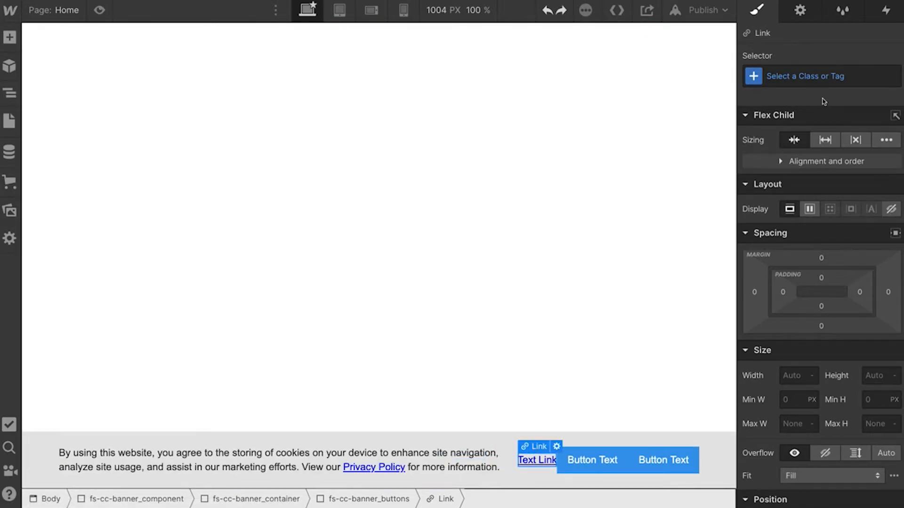
- Give the text link the class fs-cc-banner_button-link
{"action": "left_click", "coordinate": [821, 75]}
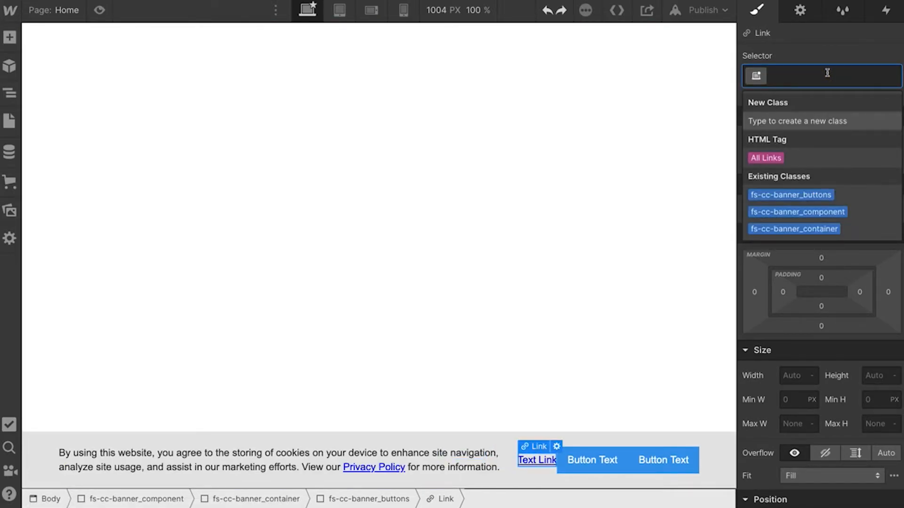
{"action": "type", "text": "fs-cc-banner"}
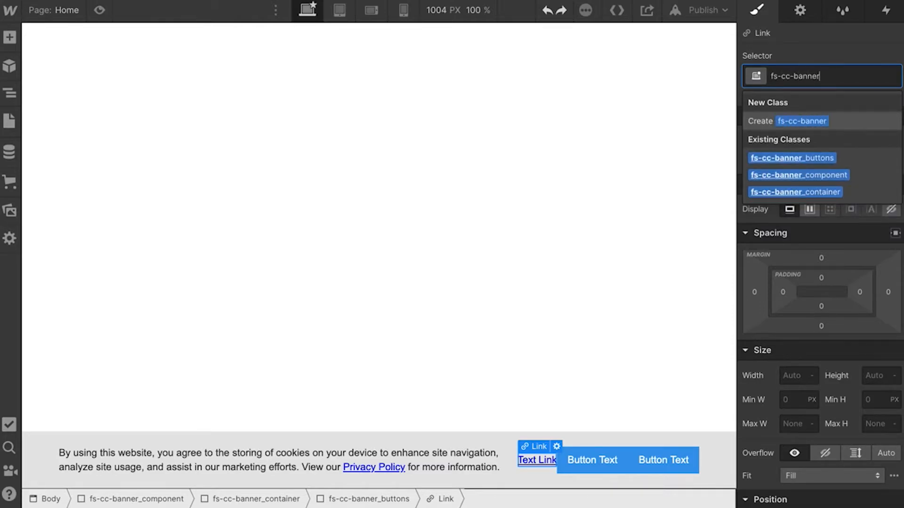
{"action": "type", "text": "_button-l"}
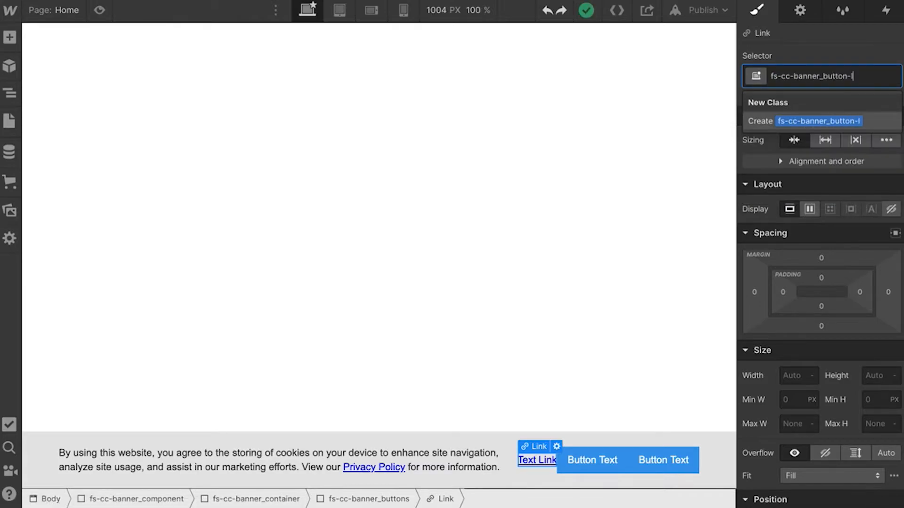
{"action": "type", "text": "ink"}
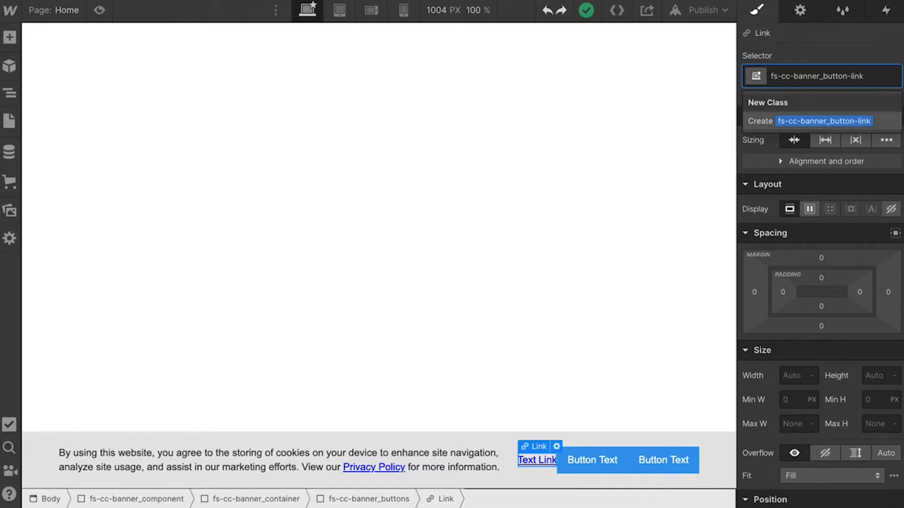
{"action": "left_click", "coordinate": [590, 460]}
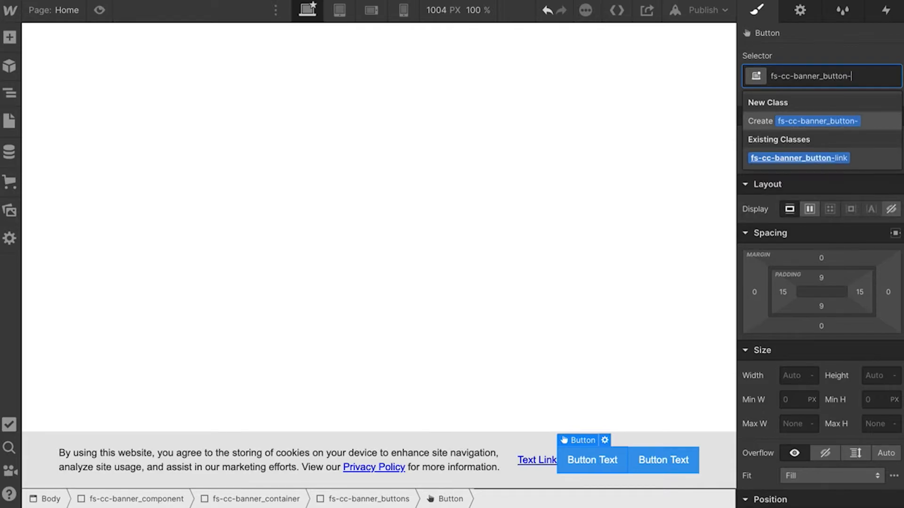
- Create fs-cc-banner_button-main and give the selected button the class fs-cc-banner_button
{"action": "type", "text": "main"}
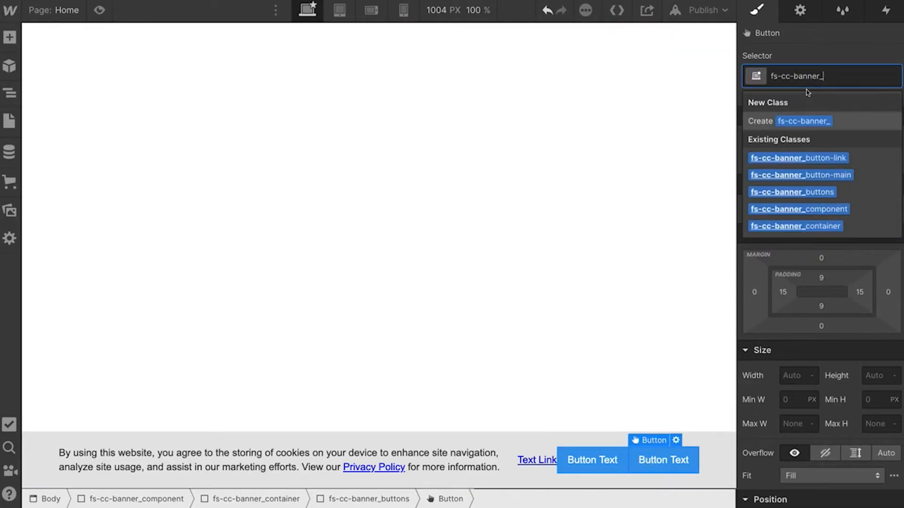
{"action": "type", "text": "button"}
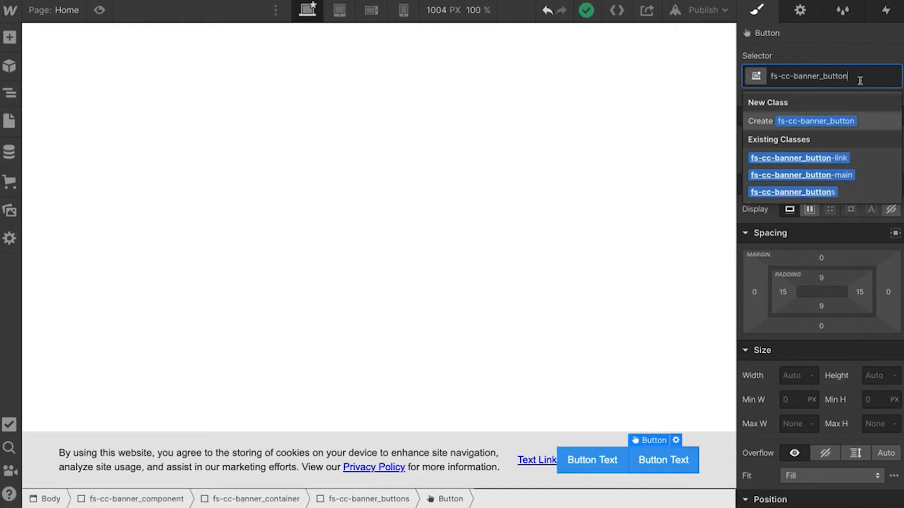
{"action": "left_click", "coordinate": [800, 176]}
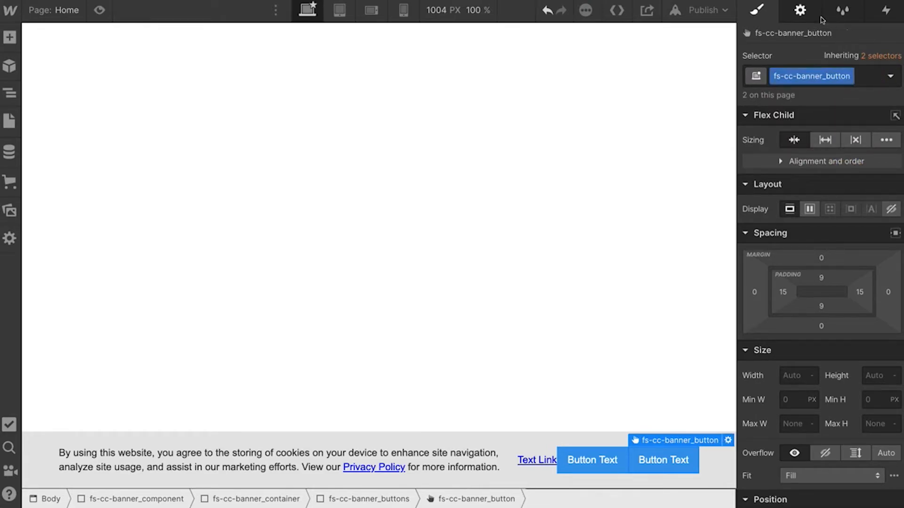
- Relabel the banner link and buttons as Open Preferences, Deny and Allow
{"action": "left_click", "coordinate": [536, 460]}
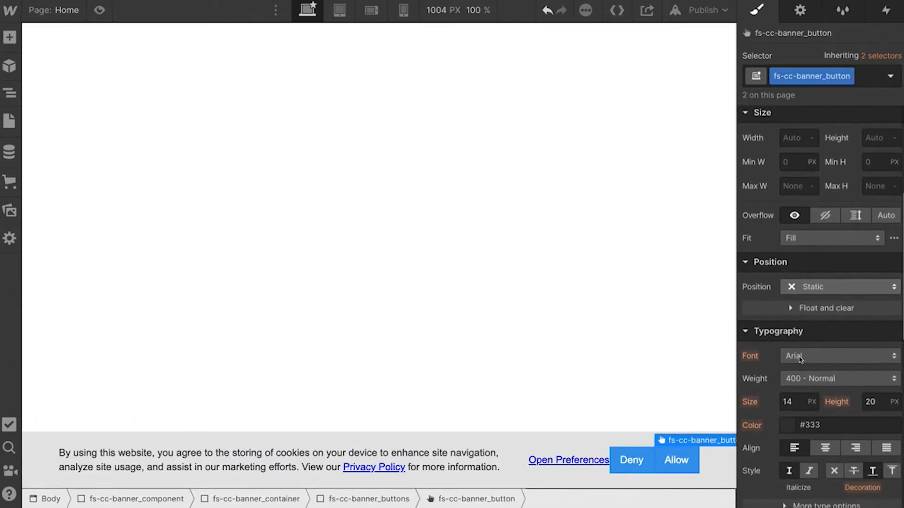
- Style fs-cc-banner_button with green background, white text, 35px side padding and 8px left margin
{"action": "left_click", "coordinate": [788, 426]}
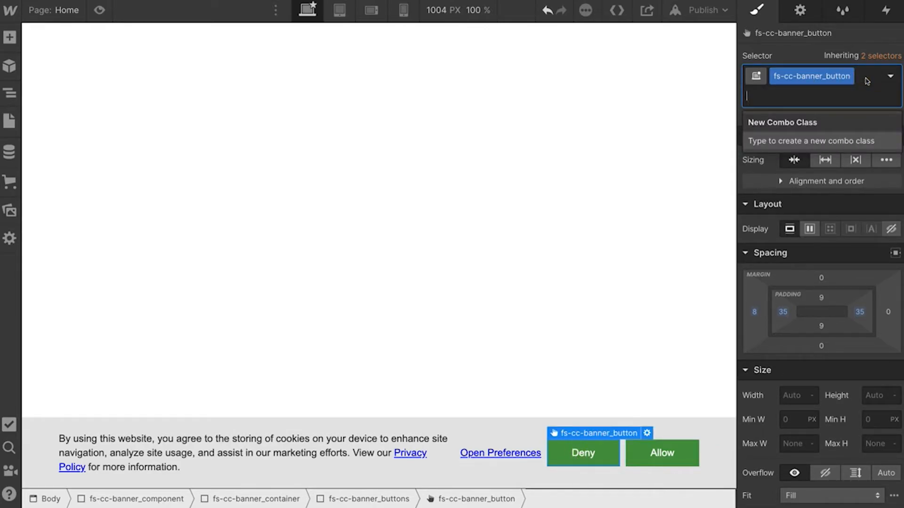
- Add combo class fs-cc-banner_deny to the Deny button with a red background
{"action": "type", "text": "fs-cc-"}
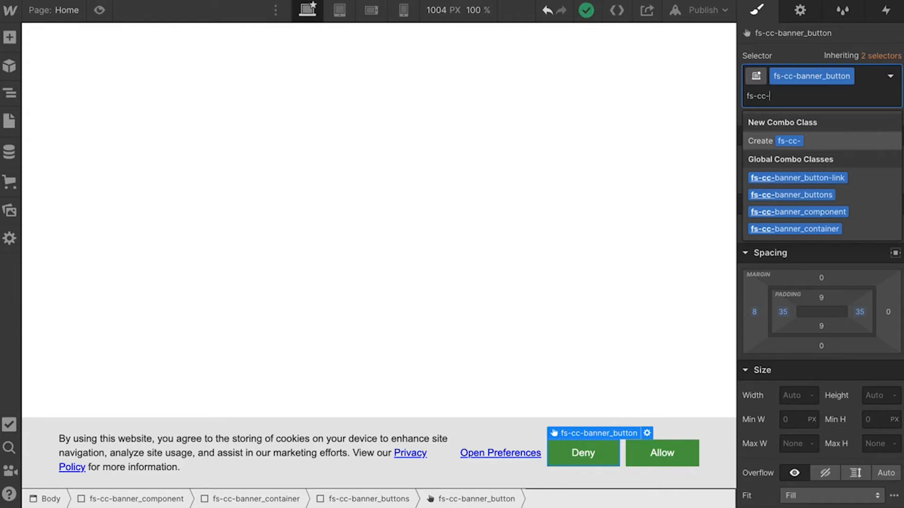
{"action": "type", "text": "banner_"}
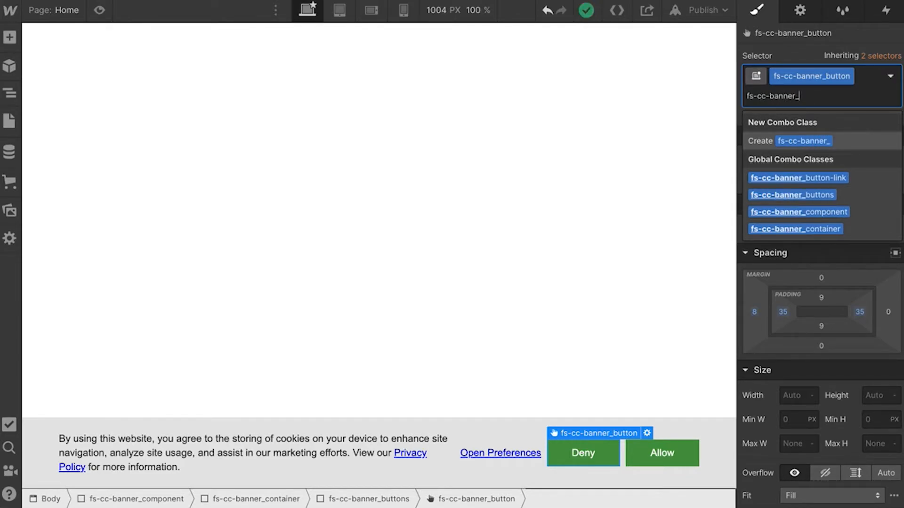
{"action": "type", "text": "deny"}
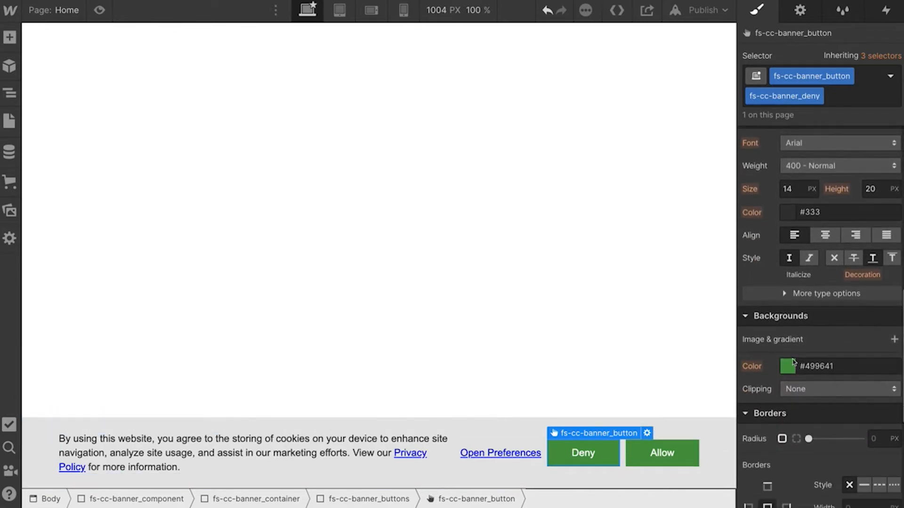
{"action": "left_click", "coordinate": [788, 366]}
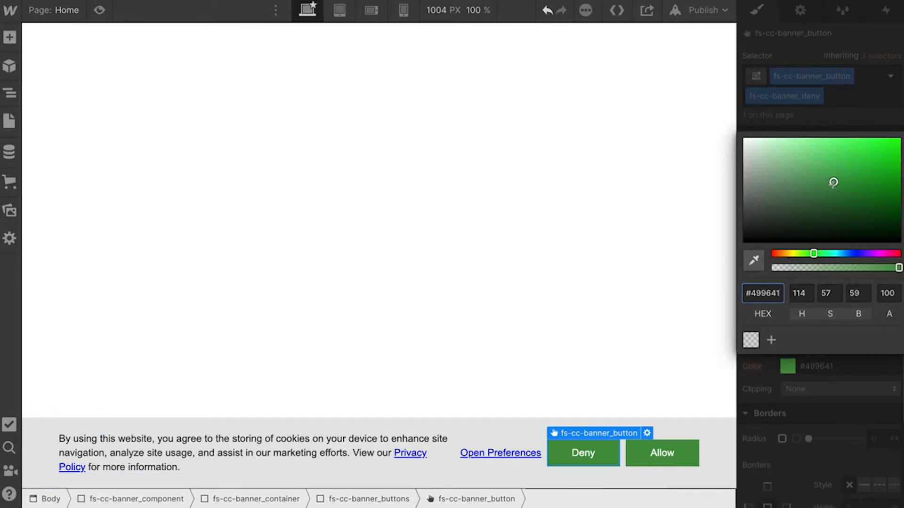
{"action": "left_click_drag", "start_coordinate": [812, 254], "coordinate": [779, 253]}
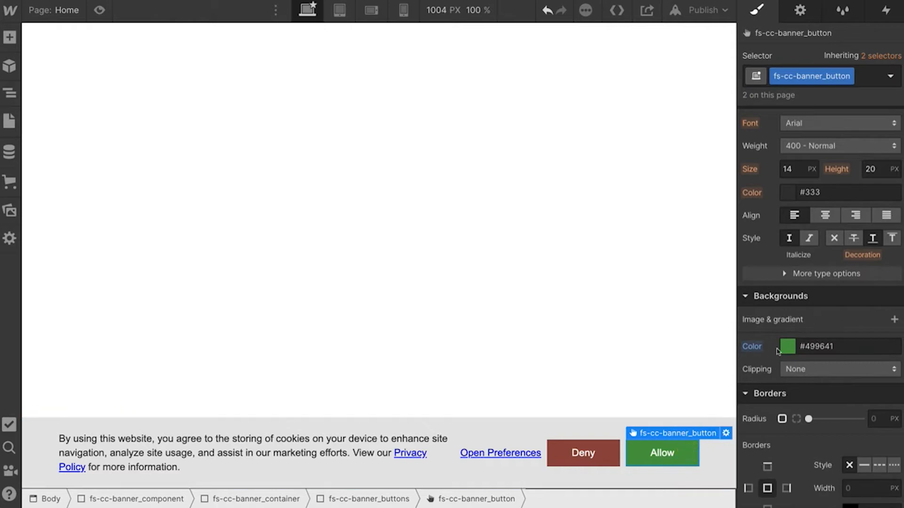
- Make the Allow button's background a brighter green
{"action": "left_click", "coordinate": [787, 347]}
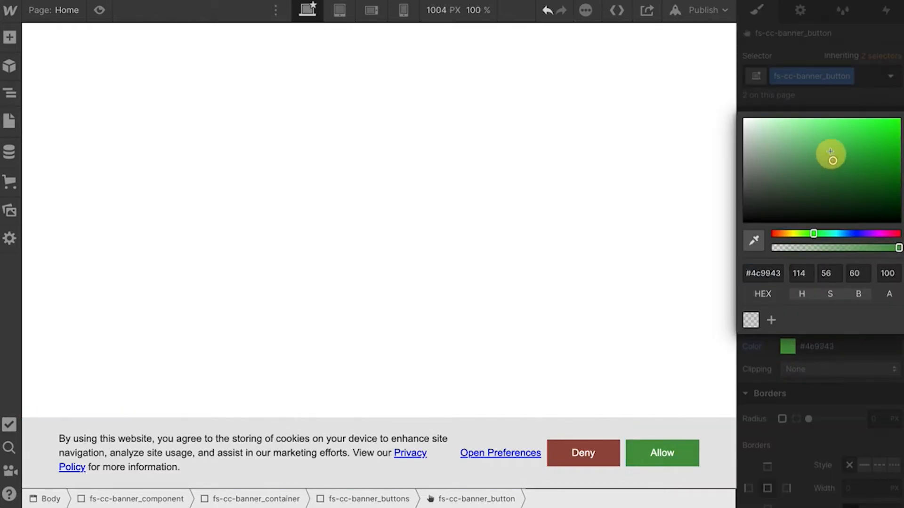
{"action": "left_click_drag", "start_coordinate": [830, 153], "coordinate": [880, 141]}
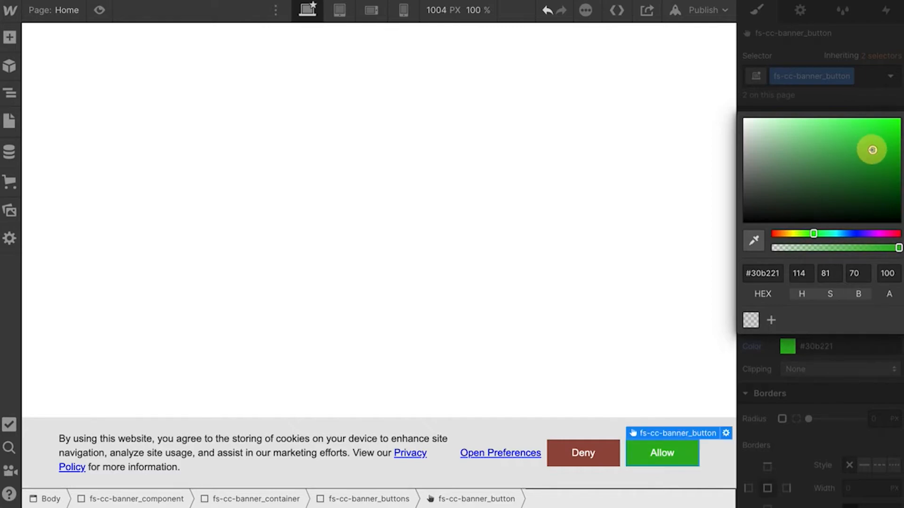
{"action": "left_click", "coordinate": [499, 452]}
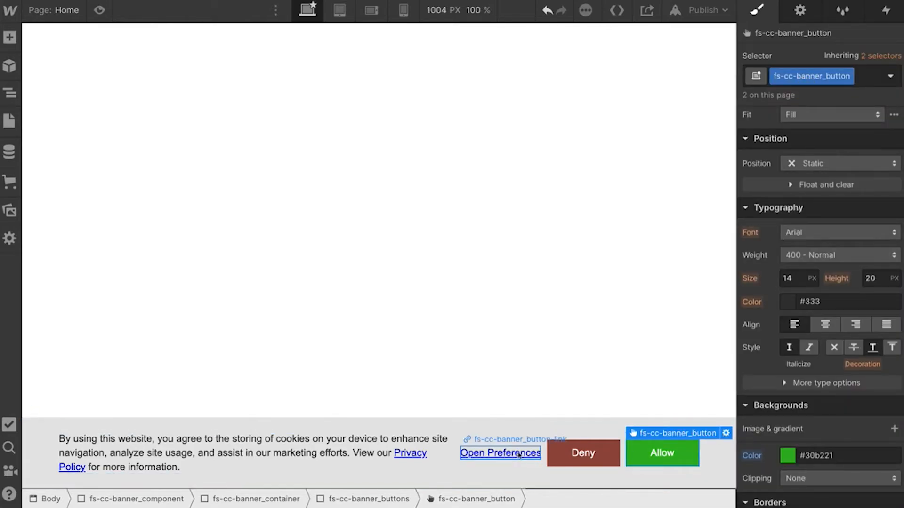
- Set the Open Preferences link's text colour to #0018ff
{"action": "left_click", "coordinate": [499, 453]}
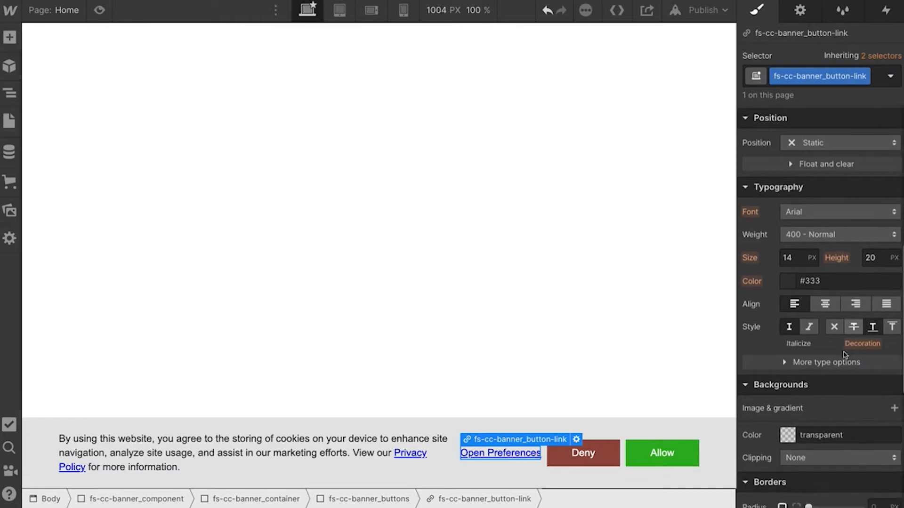
{"action": "scroll", "scroll_direction": "down", "scroll_amount": 3}
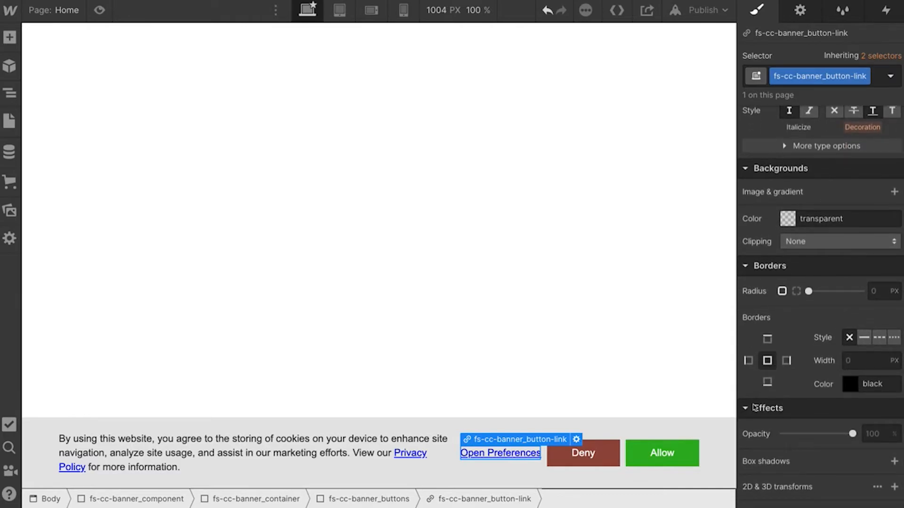
{"action": "left_click", "coordinate": [863, 338]}
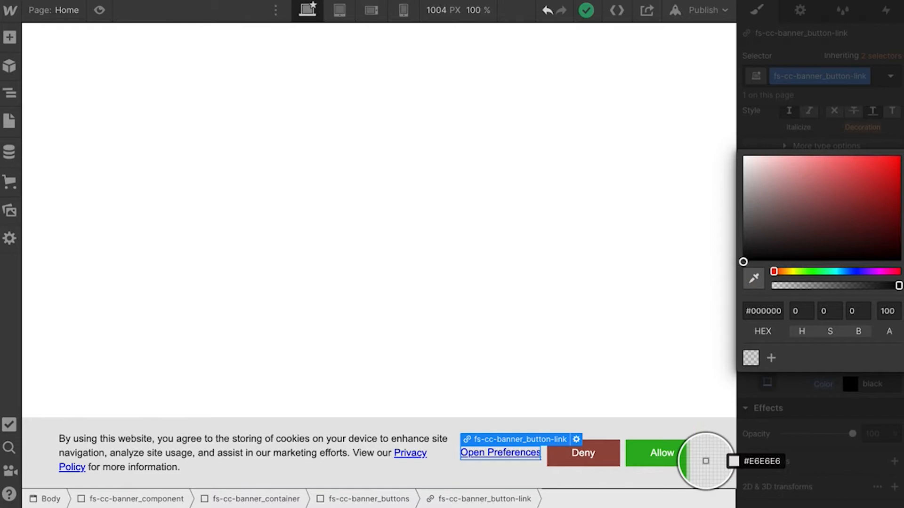
{"action": "left_click", "coordinate": [854, 271]}
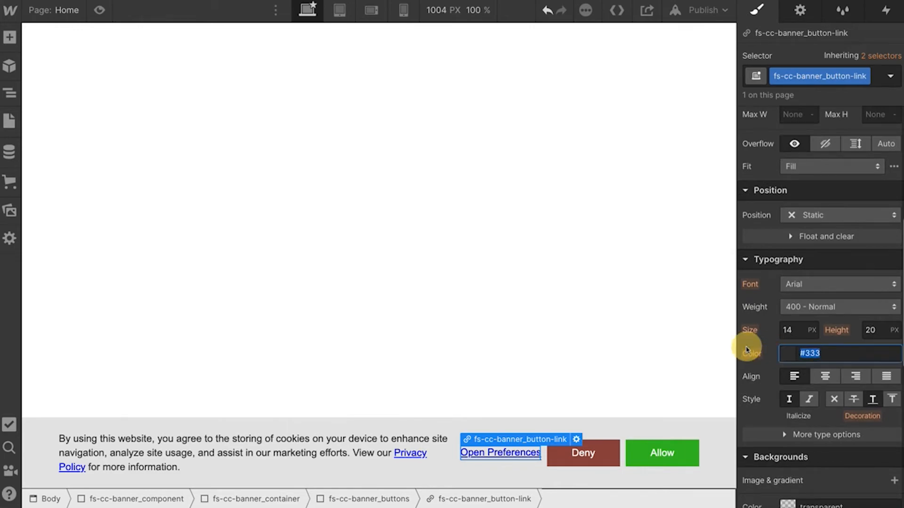
{"action": "type", "text": "0018ff"}
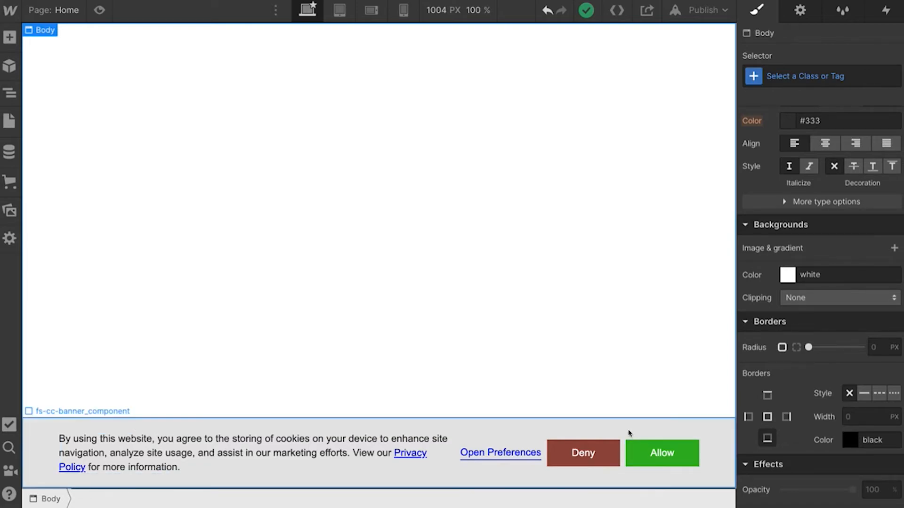
- Scroll the Finsweet docs to the Step 2 banner, allow and deny attribute instructions
{"action": "left_click", "coordinate": [661, 453]}
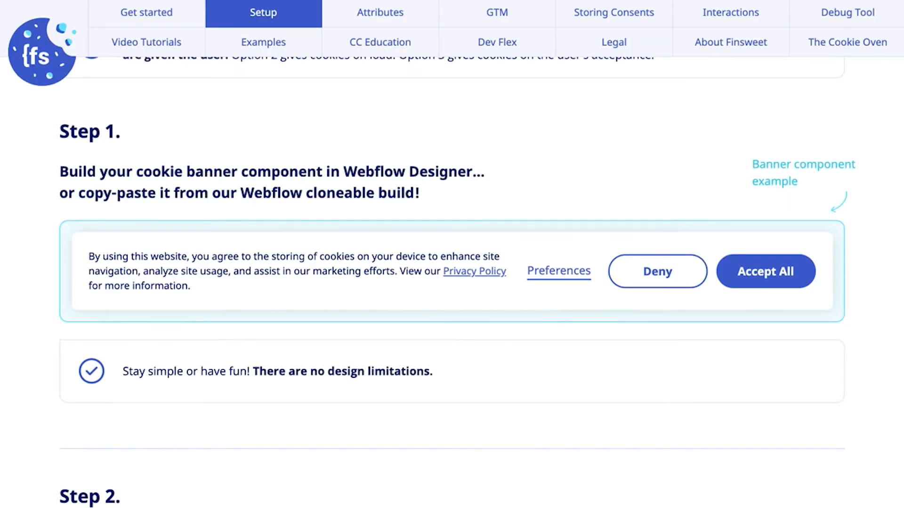
{"action": "mouse_move", "coordinate": [173, 375]}
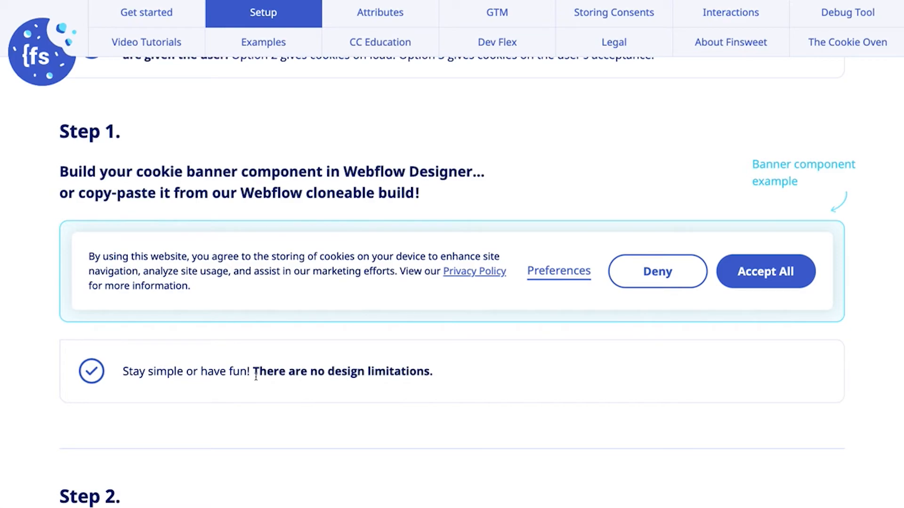
{"action": "scroll", "scroll_direction": "down", "scroll_amount": 3}
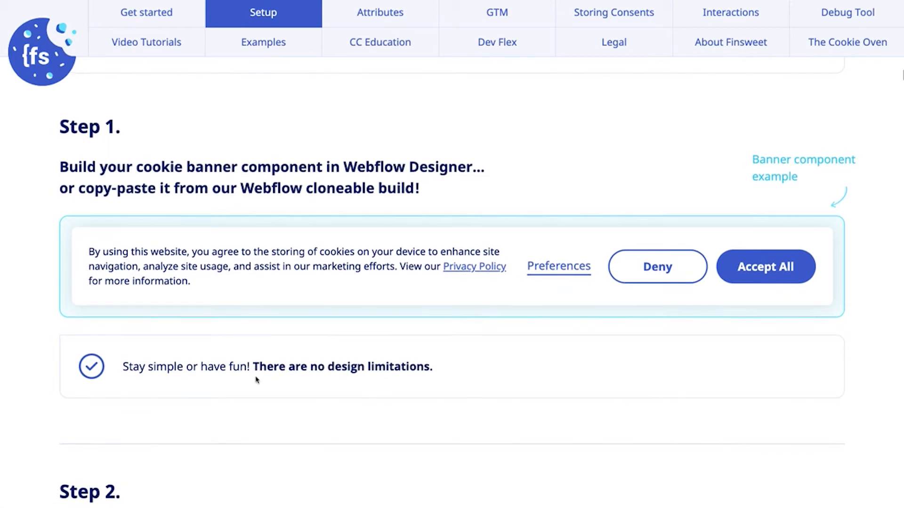
{"action": "scroll", "scroll_direction": "down", "scroll_amount": 3}
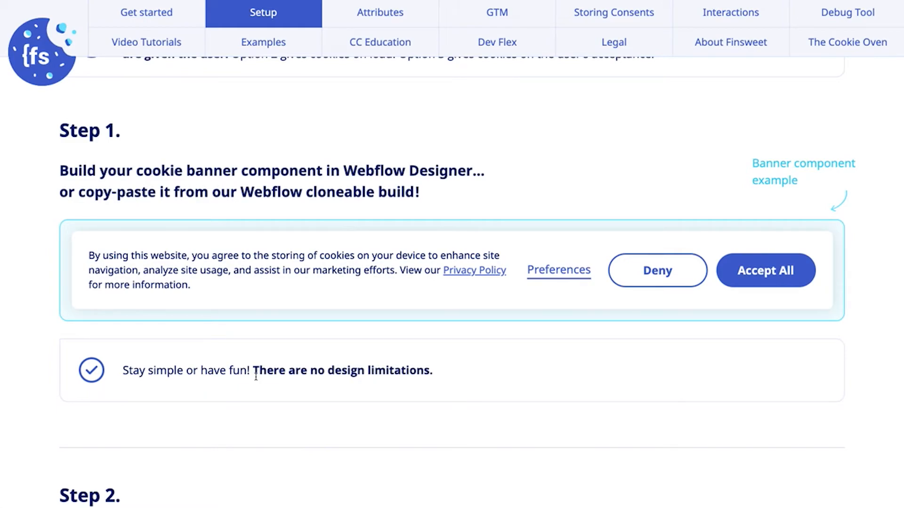
{"action": "scroll", "scroll_direction": "down", "scroll_amount": 3}
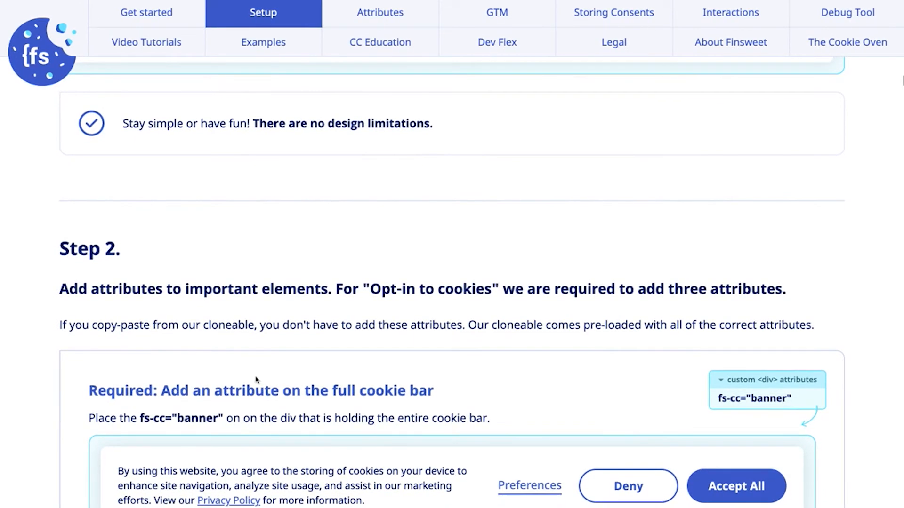
{"action": "scroll", "scroll_direction": "down", "scroll_amount": 3}
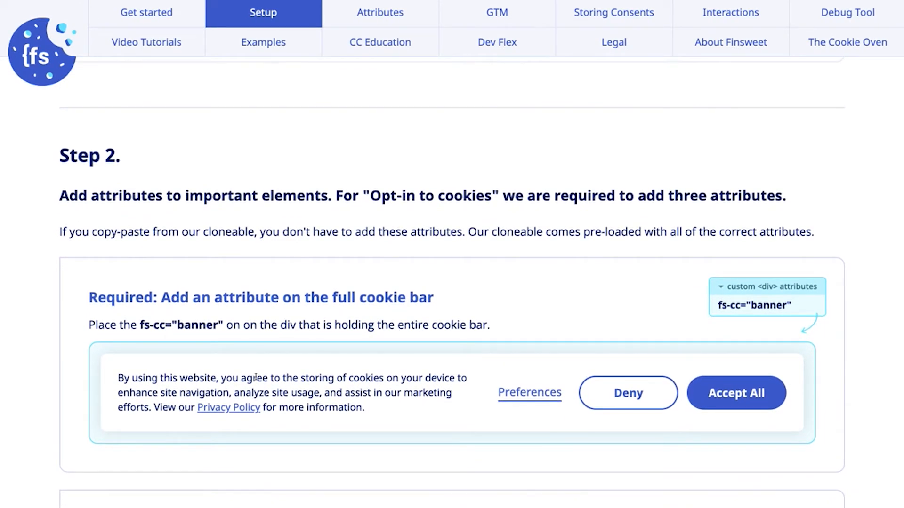
{"action": "scroll", "scroll_direction": "down", "scroll_amount": 3}
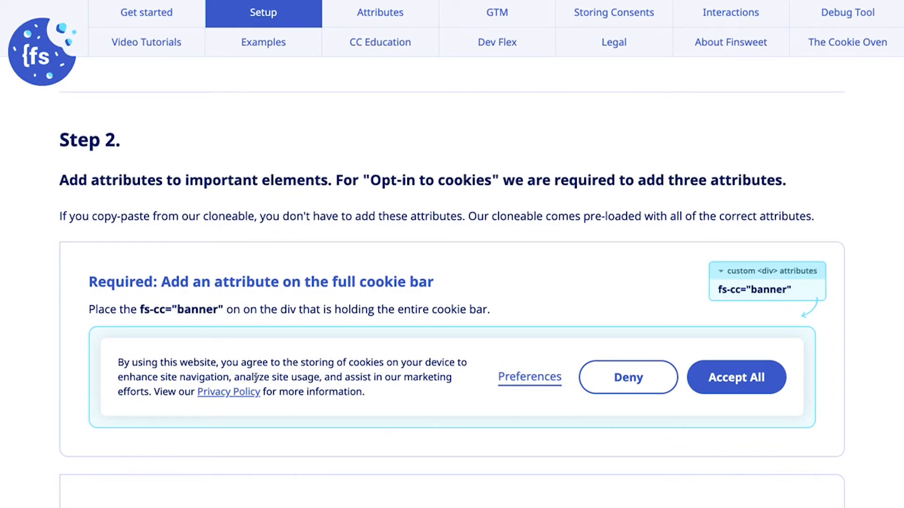
{"action": "scroll", "scroll_direction": "down", "scroll_amount": 3}
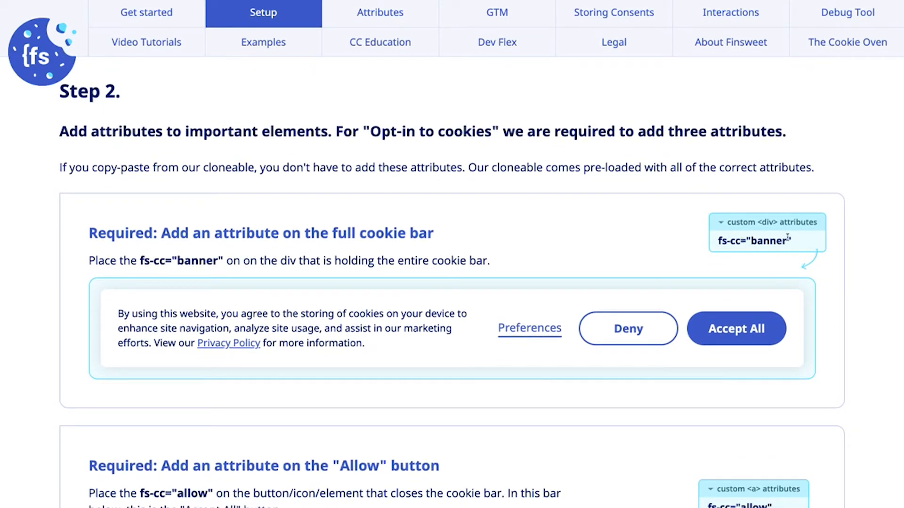
{"action": "scroll", "scroll_direction": "down", "scroll_amount": 3}
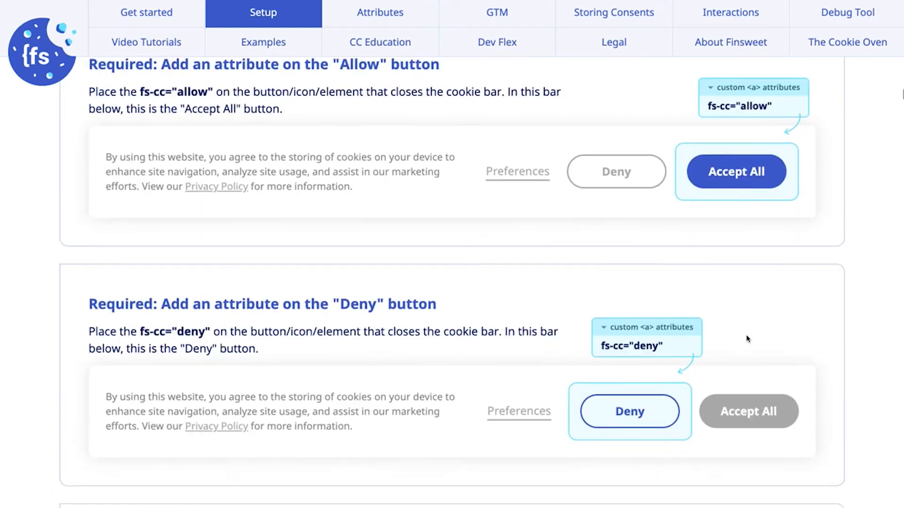
{"action": "scroll", "scroll_direction": "down", "scroll_amount": 3}
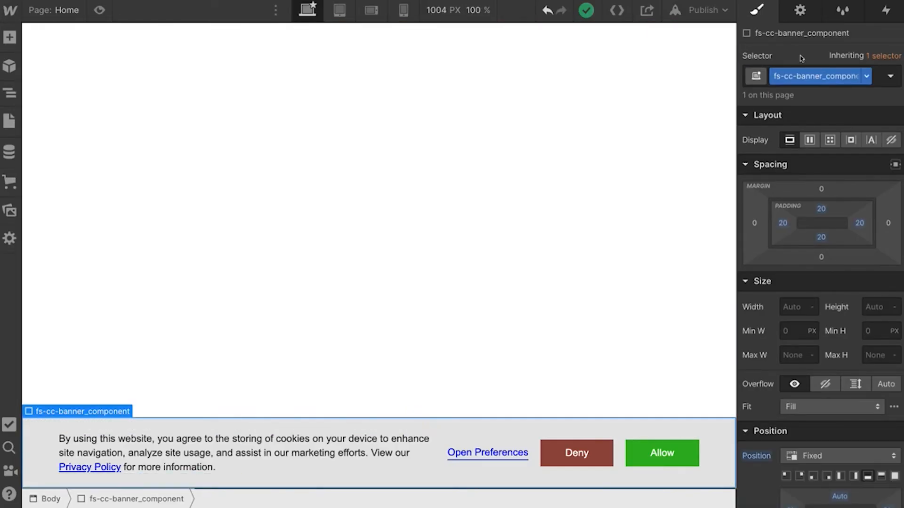
- Add custom attribute fs-cc="banner" to the fs-cc-banner_component wrapper and select Allow
{"action": "left_click", "coordinate": [799, 11]}
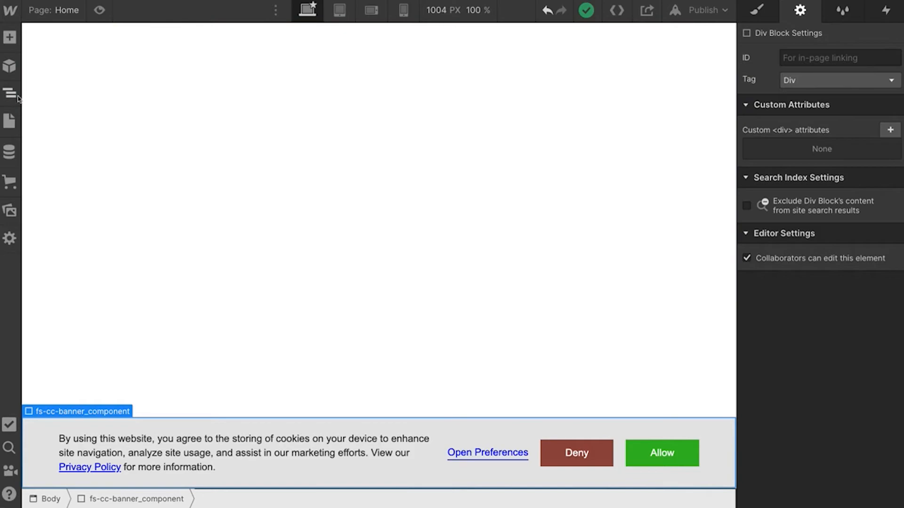
{"action": "left_click", "coordinate": [10, 93]}
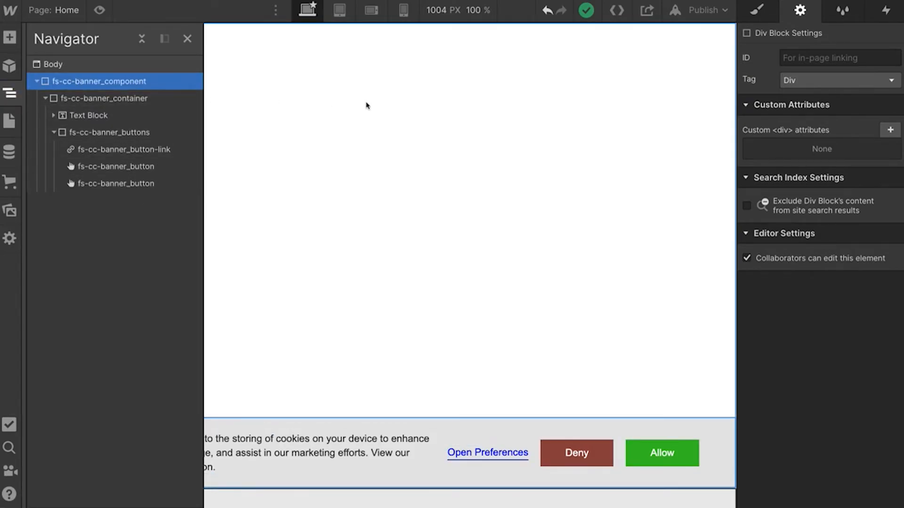
{"action": "left_click", "coordinate": [890, 130]}
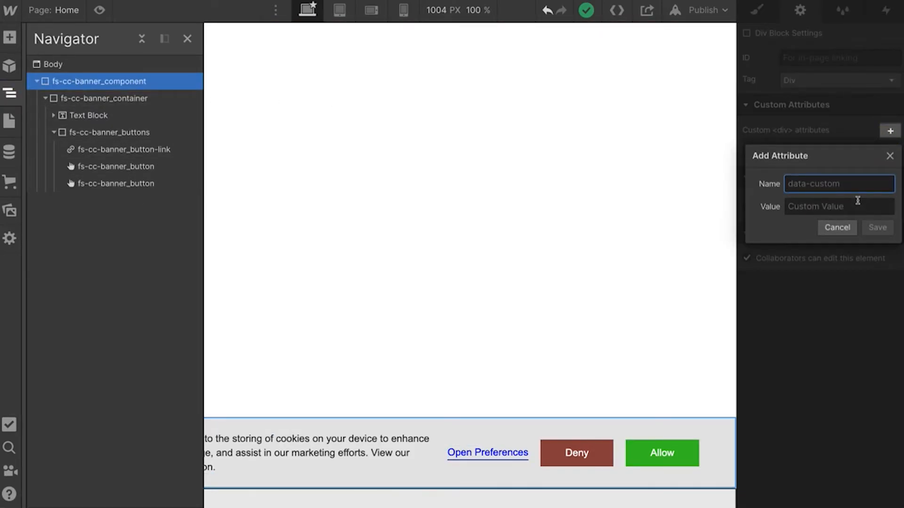
{"action": "type", "text": "ban"}
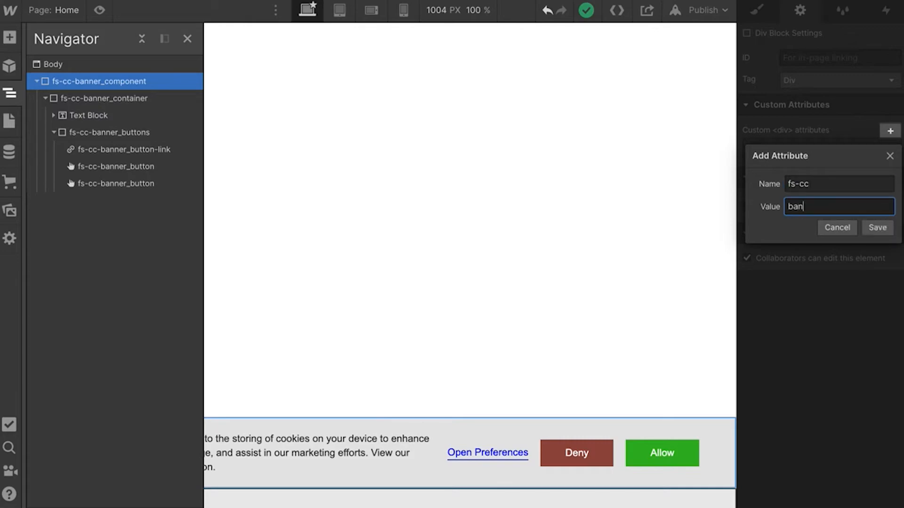
{"action": "left_click", "coordinate": [877, 227]}
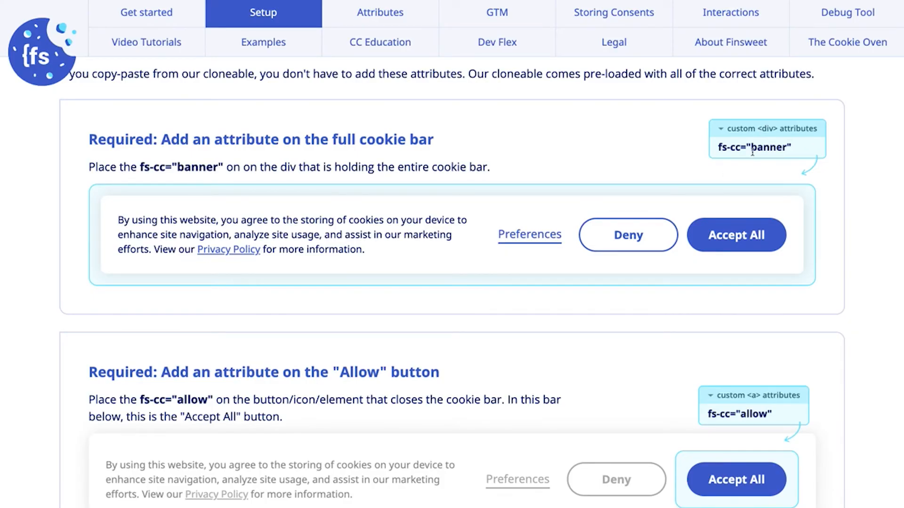
{"action": "scroll", "scroll_direction": "down", "scroll_amount": 3}
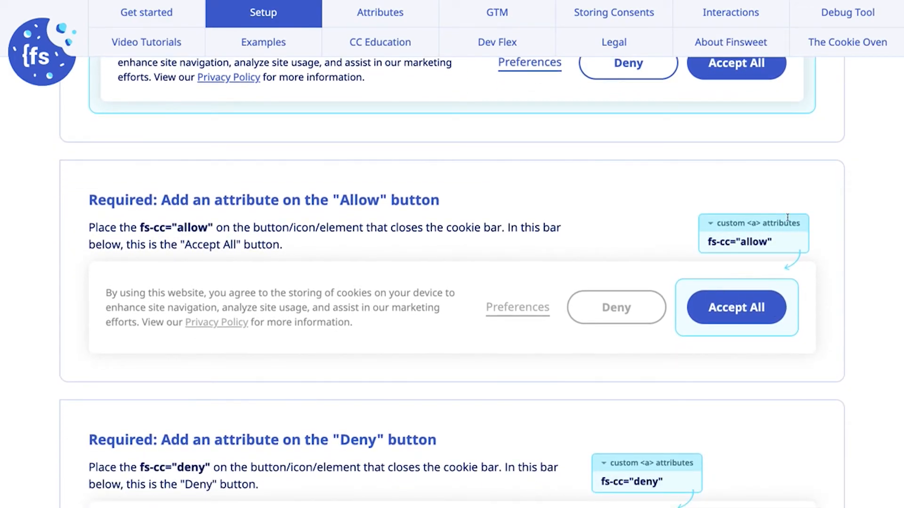
{"action": "double_click", "coordinate": [738, 242]}
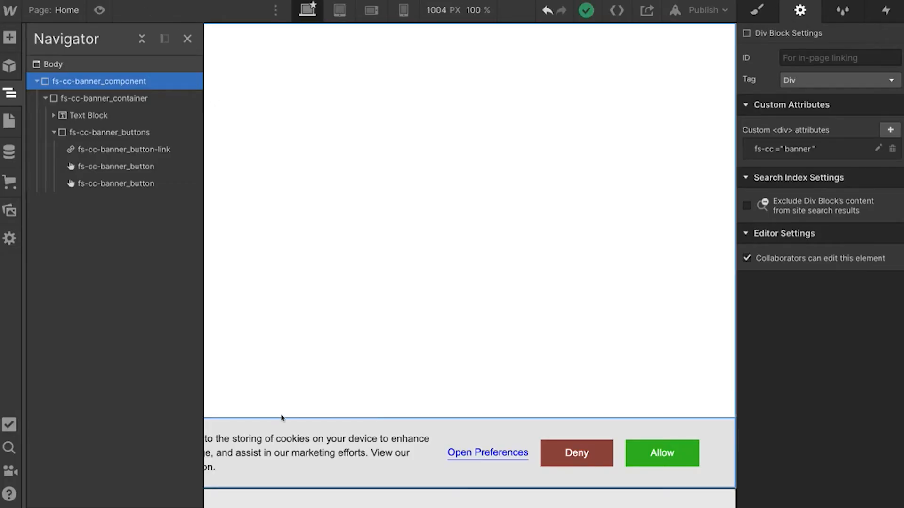
{"action": "left_click", "coordinate": [661, 452]}
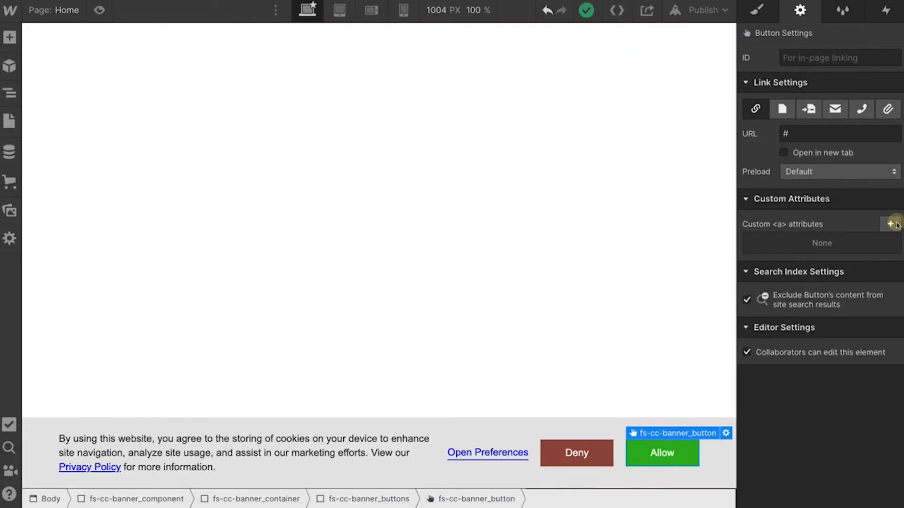
- Add custom attribute fs-cc="allow" to the Allow button and save it
{"action": "left_click", "coordinate": [895, 224]}
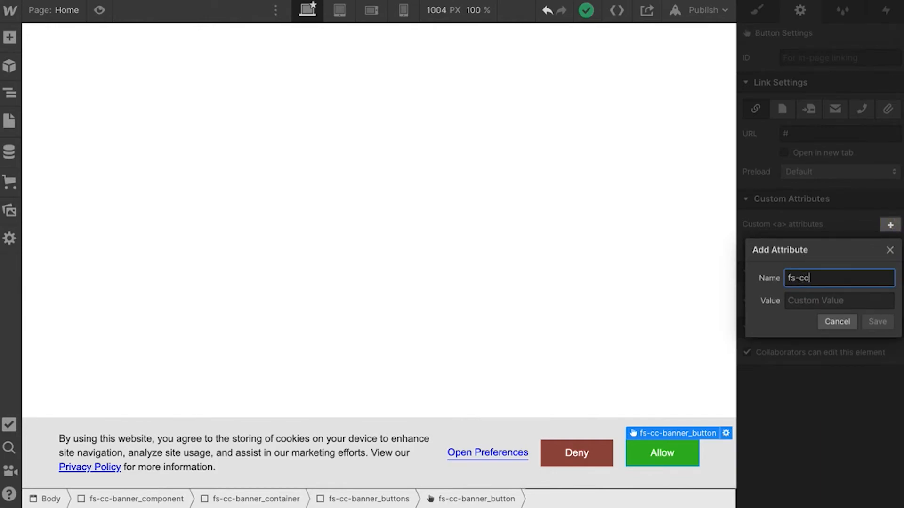
{"action": "type", "text": "allow"}
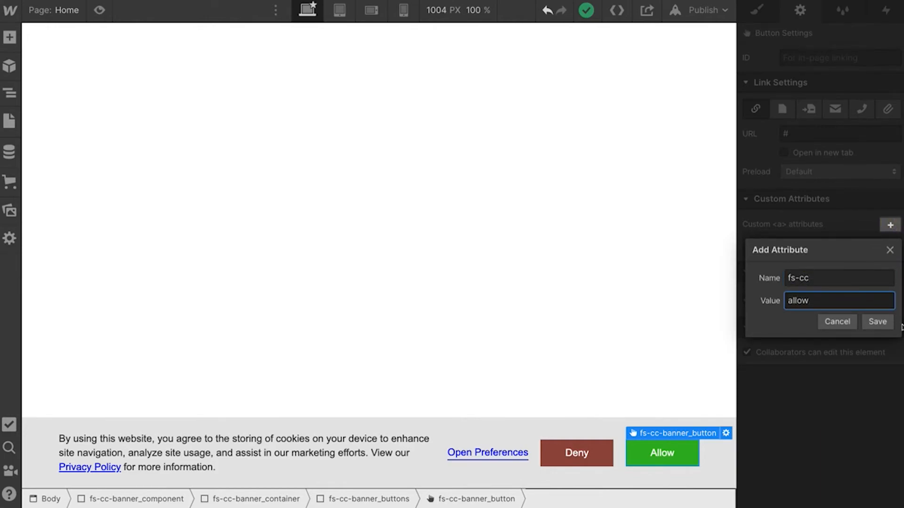
{"action": "left_click", "coordinate": [877, 322]}
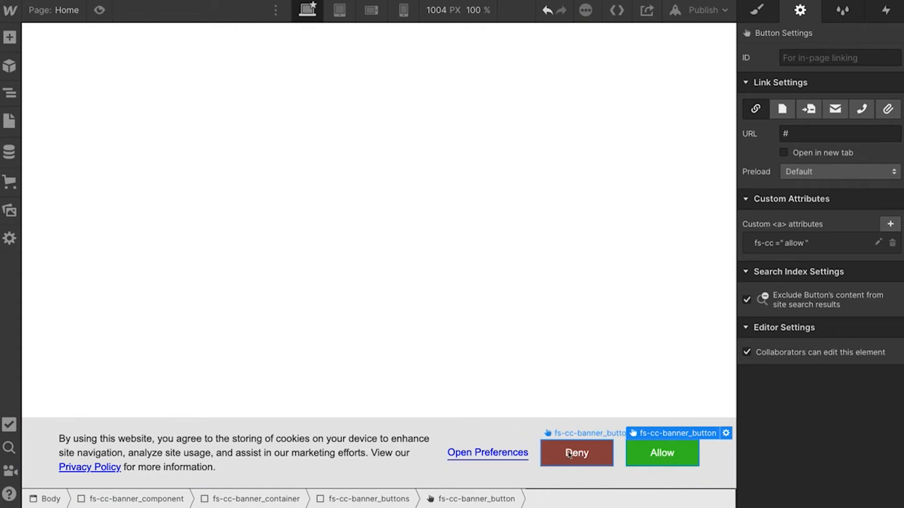
{"action": "left_click", "coordinate": [486, 452]}
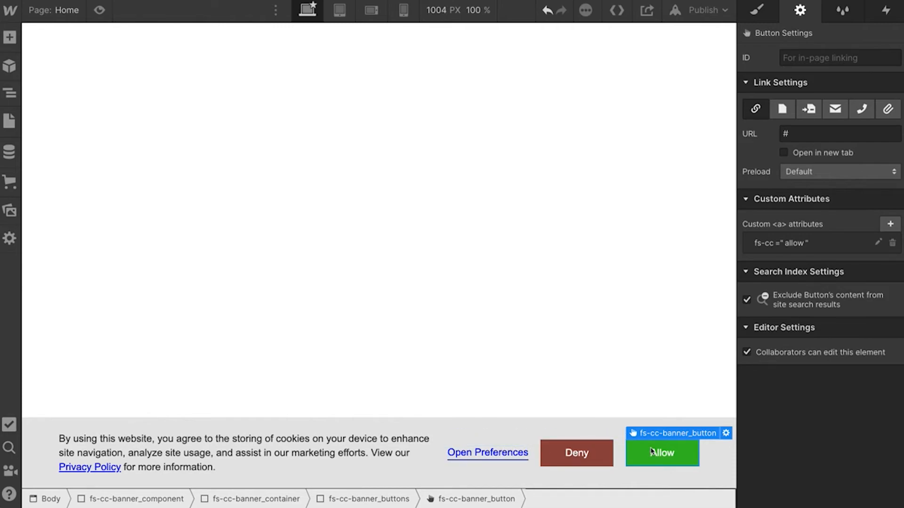
{"action": "mouse_move", "coordinate": [651, 451]}
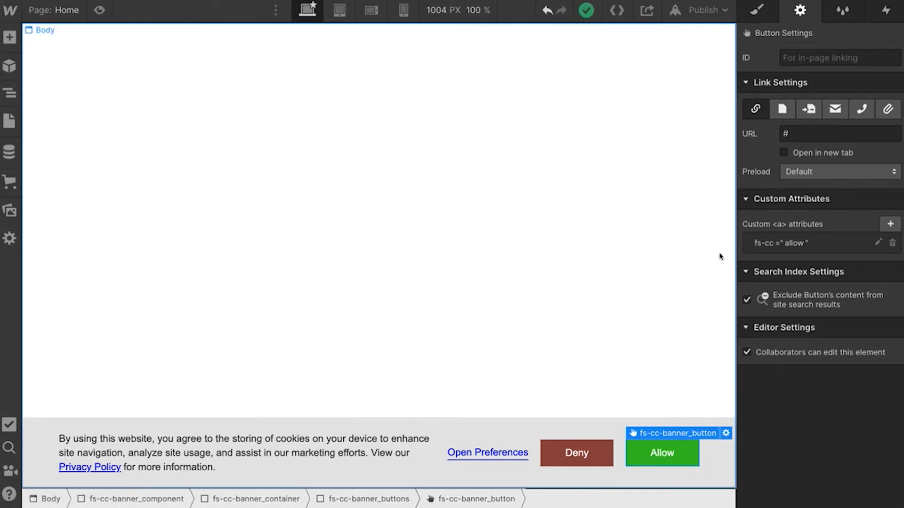
{"action": "mouse_move", "coordinate": [638, 460]}
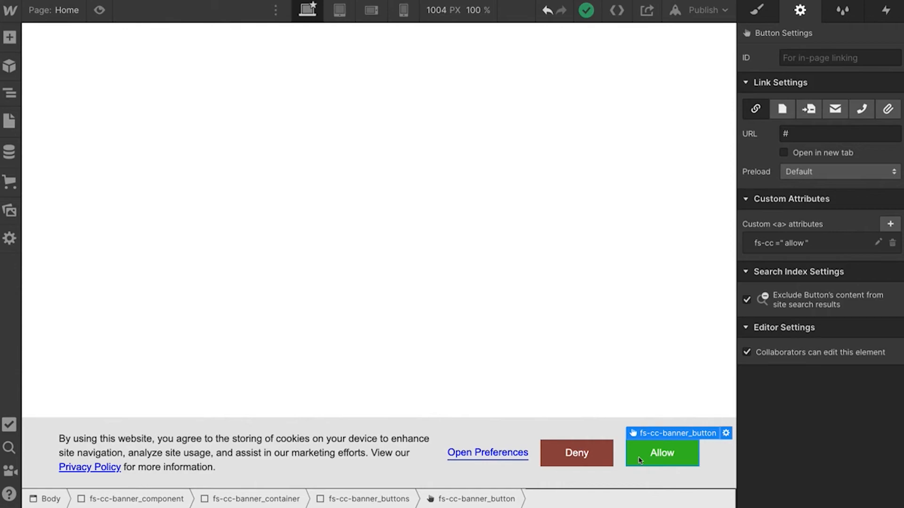
{"action": "left_click", "coordinate": [576, 453]}
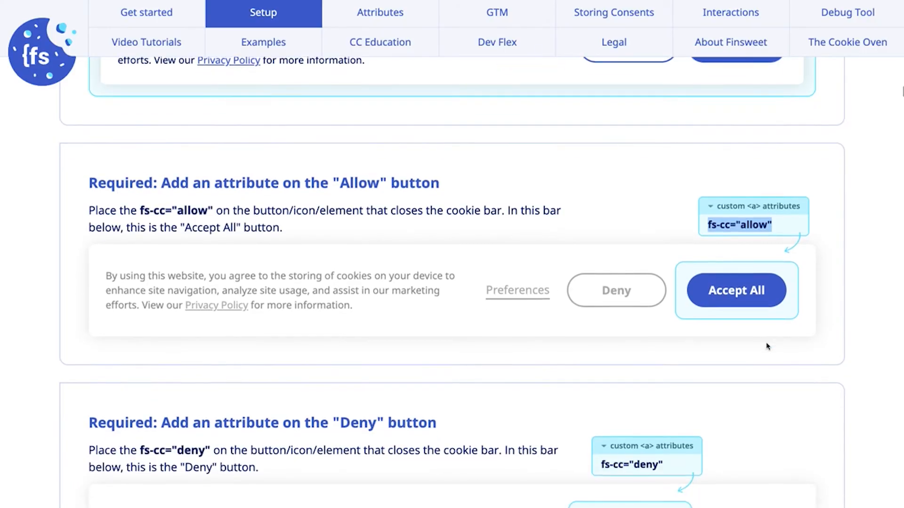
- Add custom attribute fs-cc="deny" to the Deny button
{"action": "scroll", "scroll_direction": "down", "scroll_amount": 3}
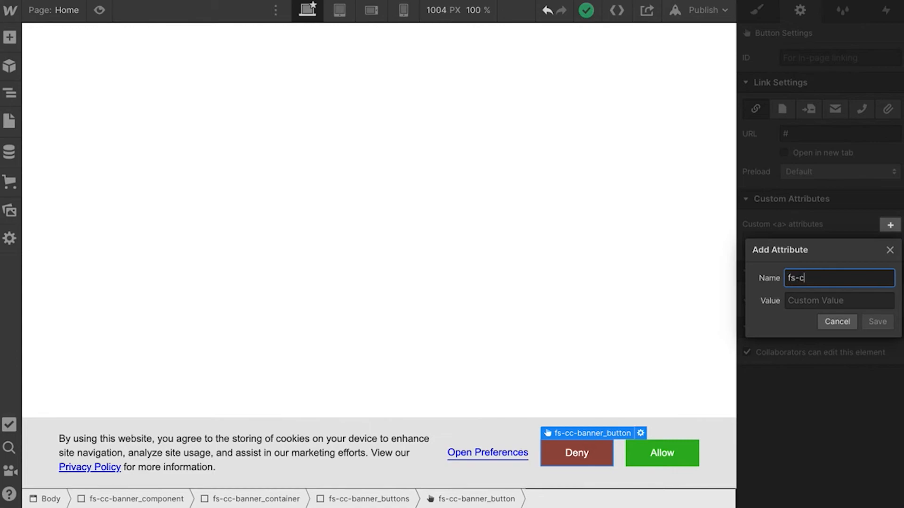
{"action": "type", "text": "deny"}
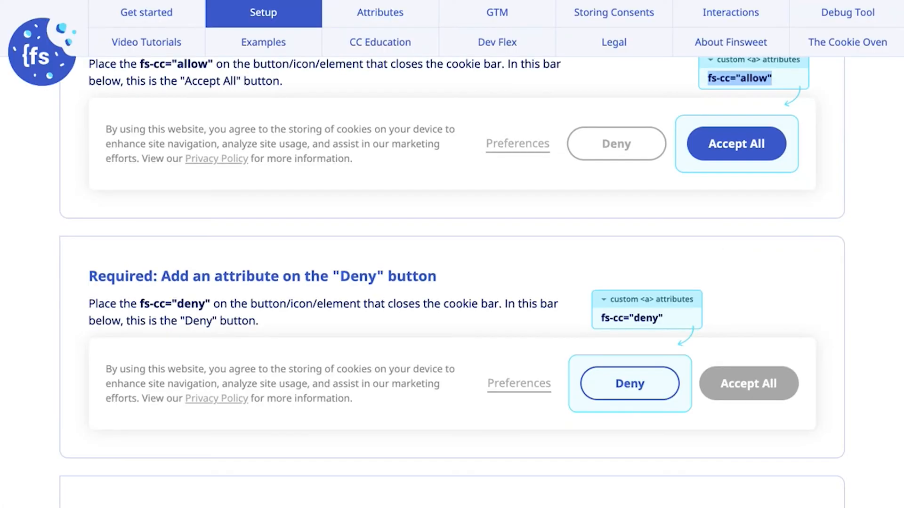
{"action": "scroll", "scroll_direction": "down", "scroll_amount": 3}
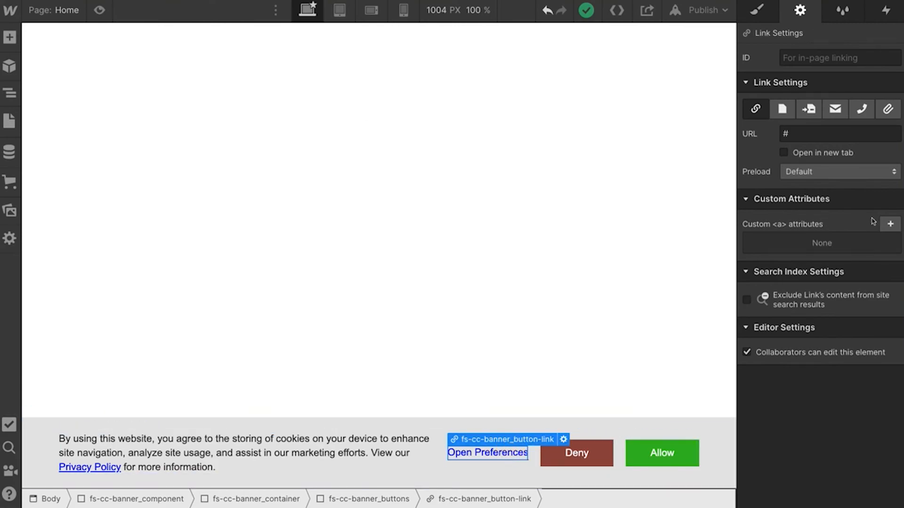
- Add custom attribute fs-cc="open-preferences" to the Open Preferences link and save it
{"action": "left_click", "coordinate": [890, 224]}
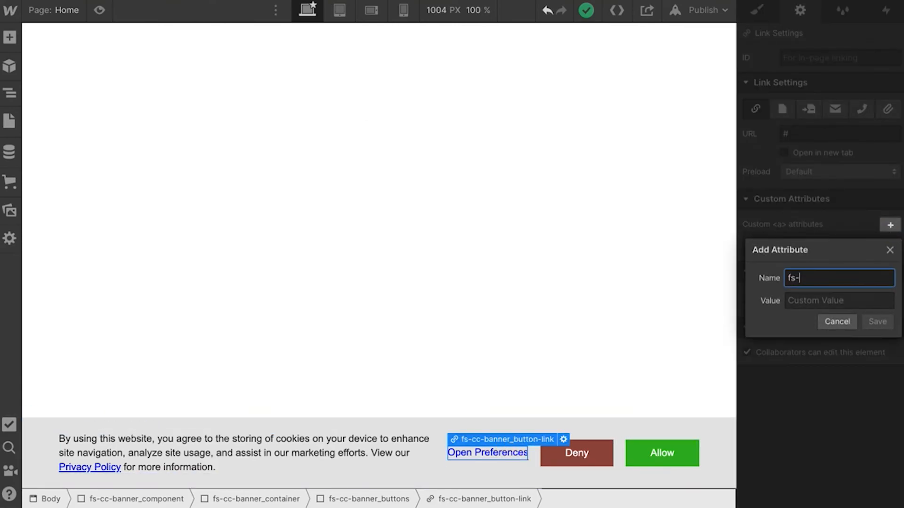
{"action": "type", "text": "open-preferences"}
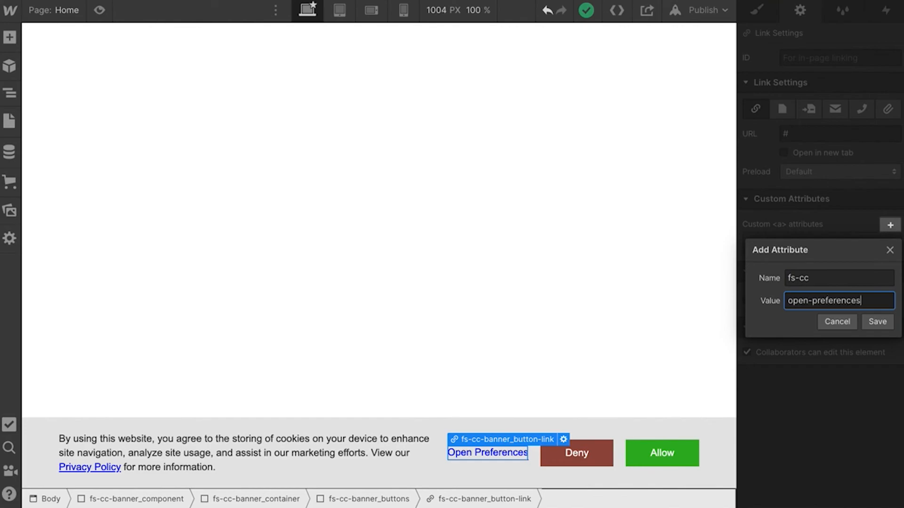
{"action": "left_click", "coordinate": [876, 322]}
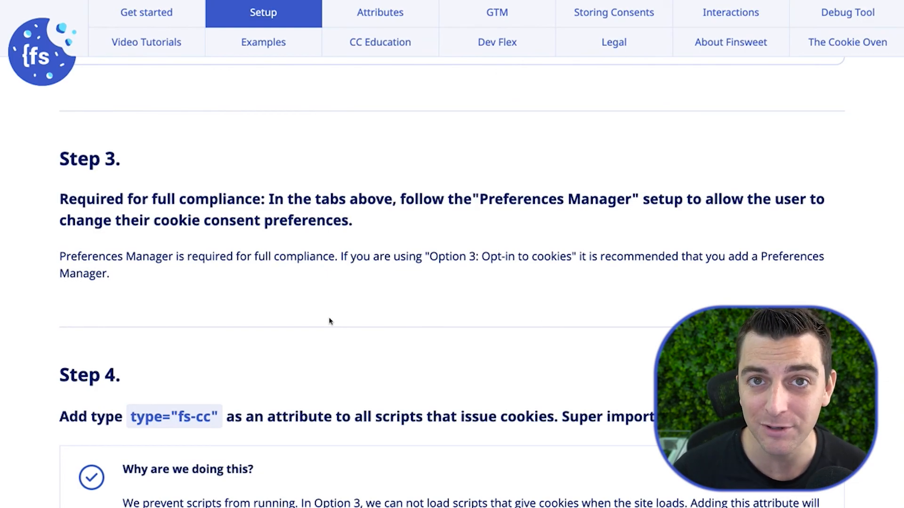
{"action": "scroll", "scroll_direction": "up", "scroll_amount": 3}
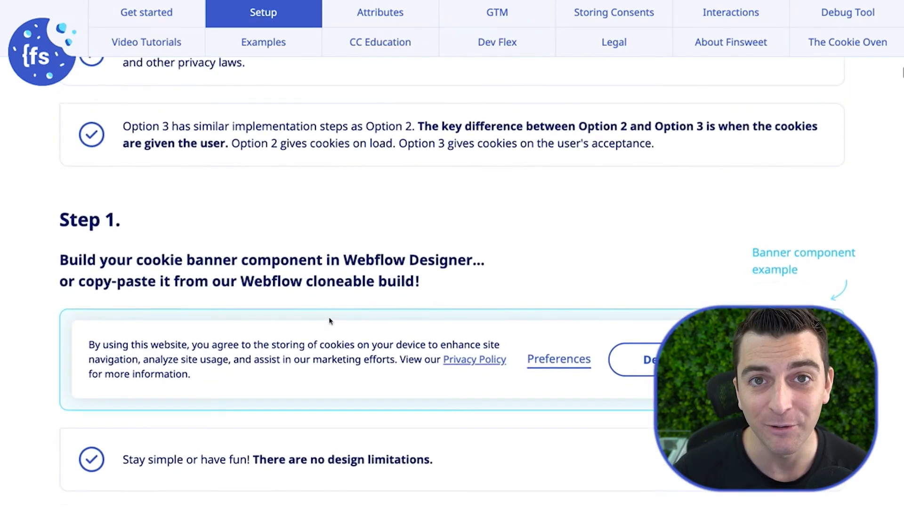